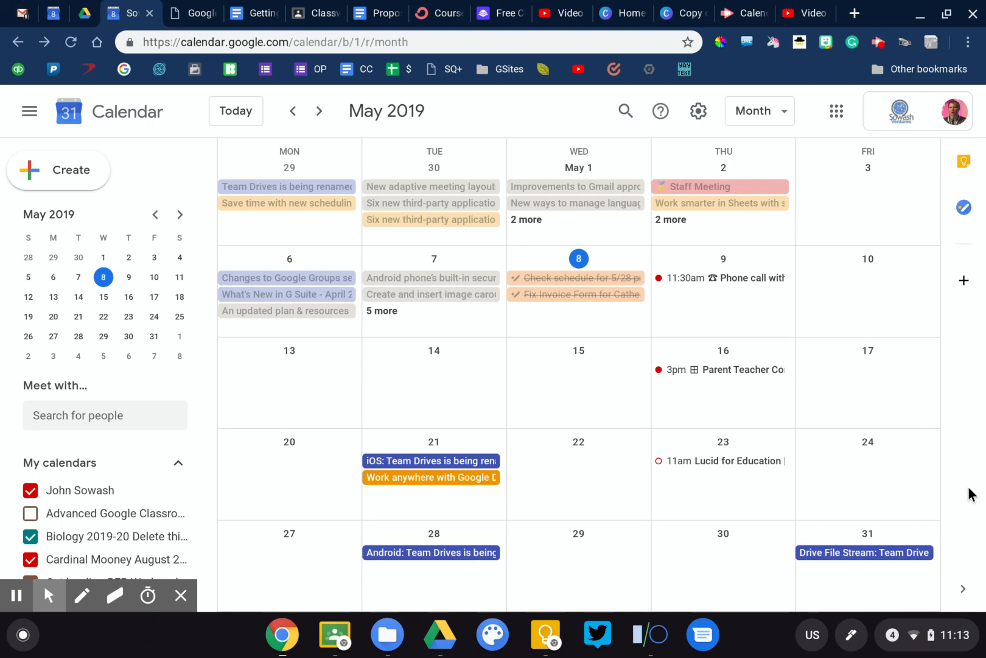
mouse_move(582, 409)
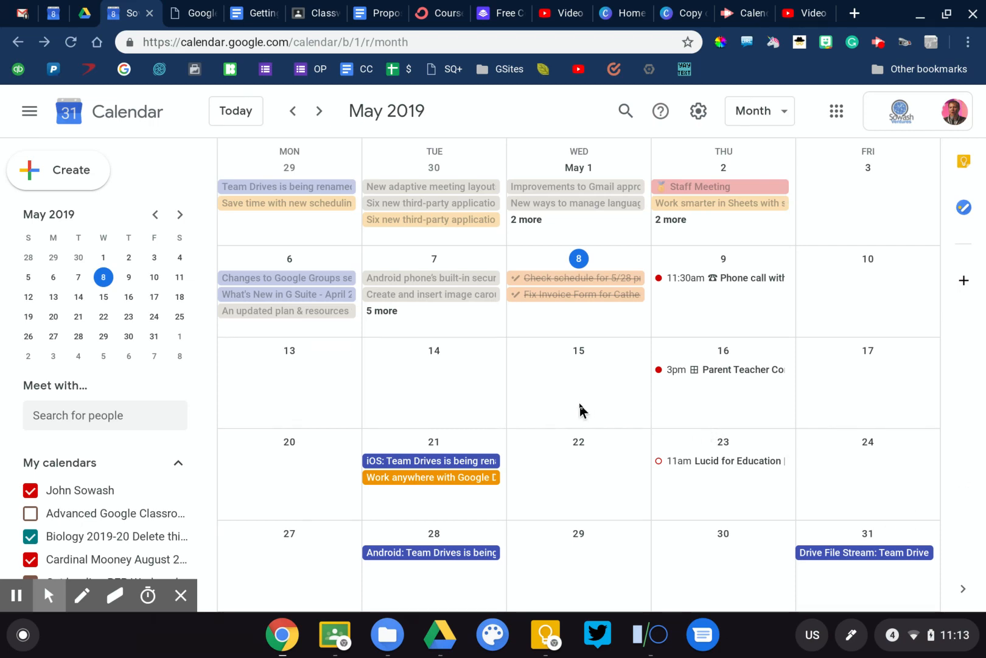
- Draft a Staff Meeting event on May 15 running 3:00pm to 3:30pm
click(578, 383)
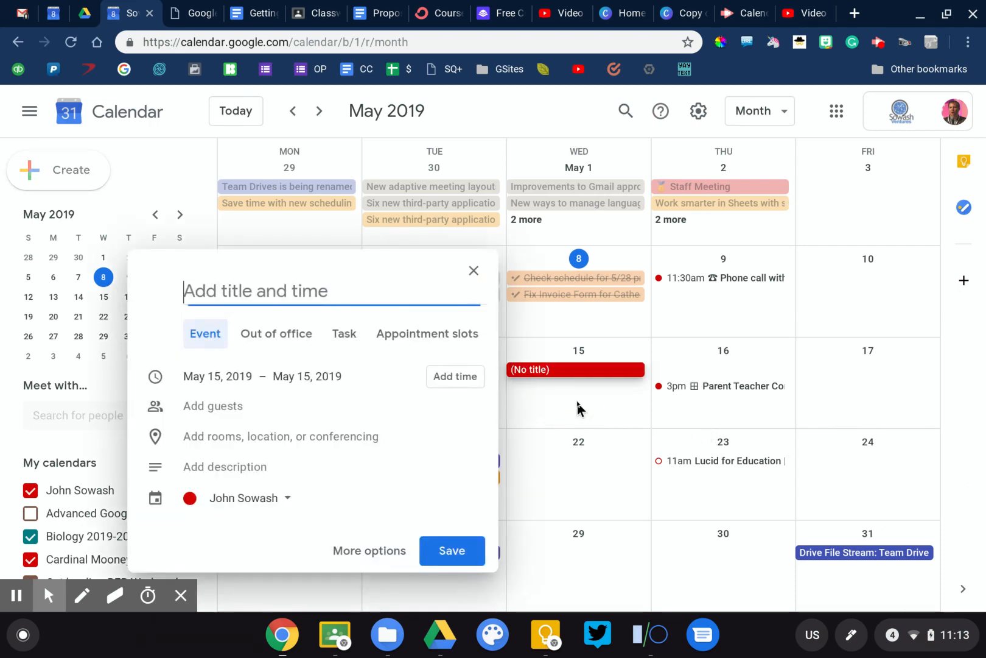
text(Staff Meetg)
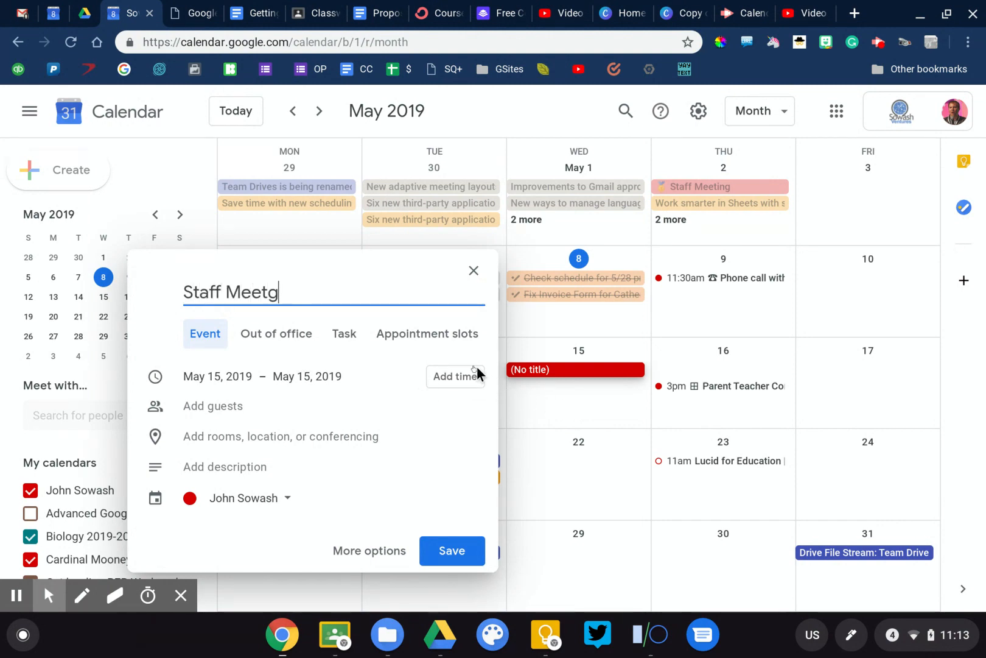
click(455, 376)
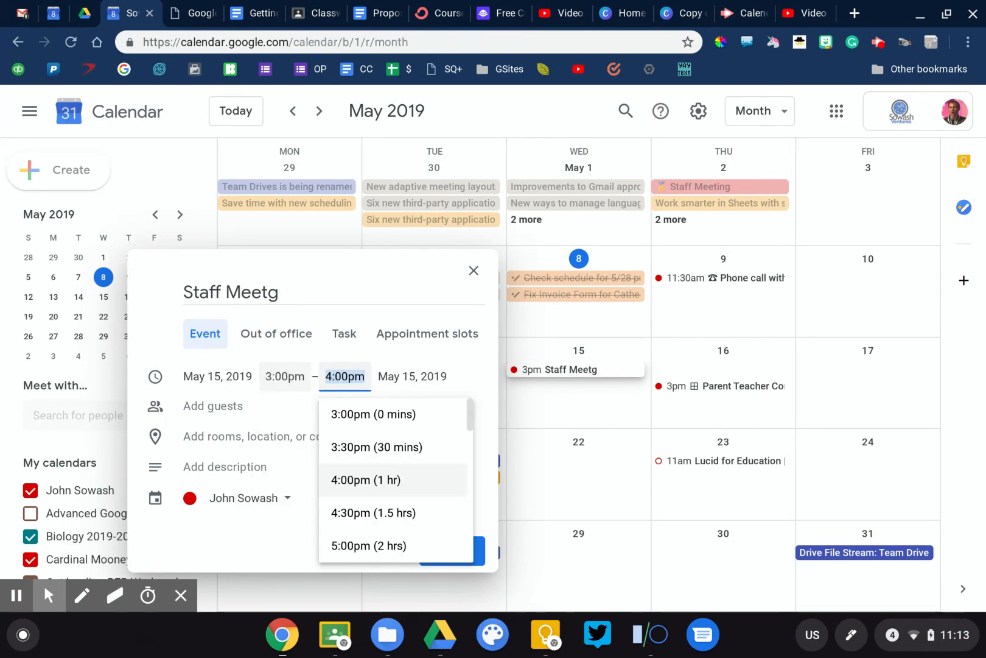
click(375, 447)
text(in)
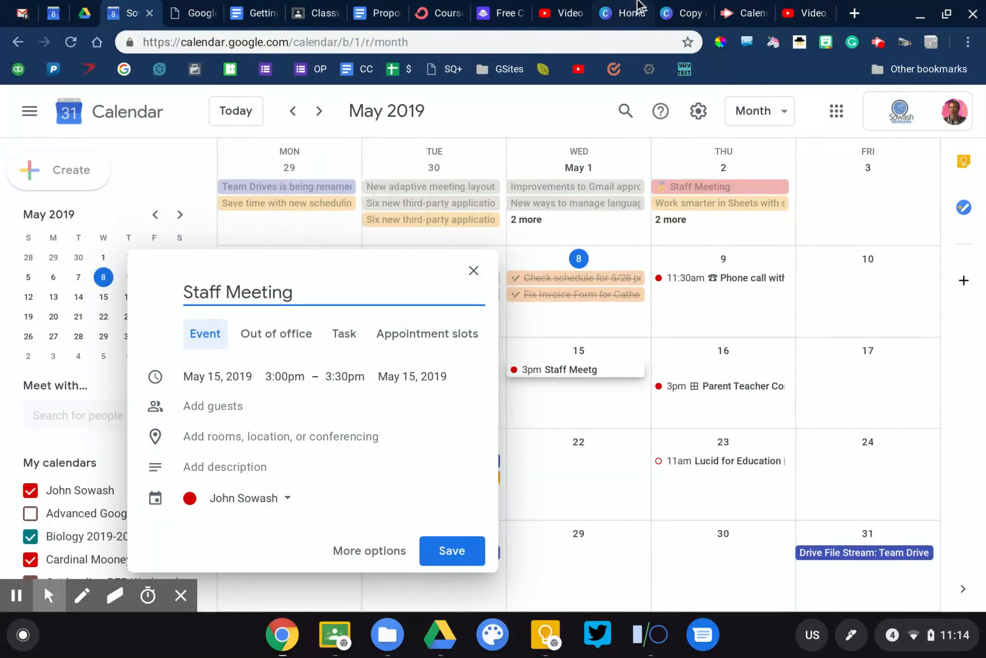
- Add a briefcase emoji at the start of the title and save the Staff Meeting
click(772, 43)
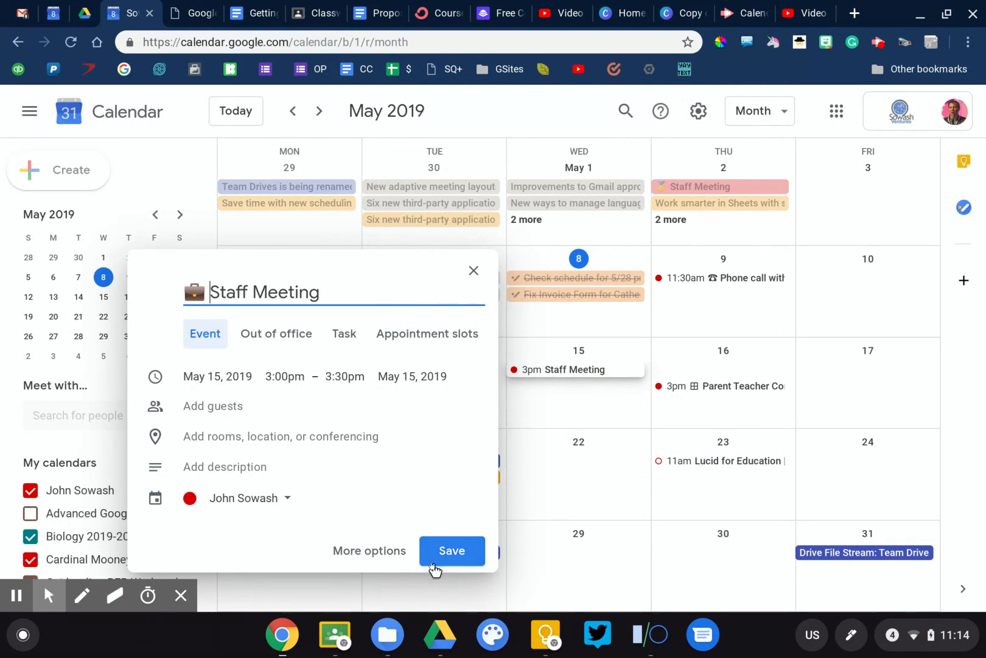
click(451, 551)
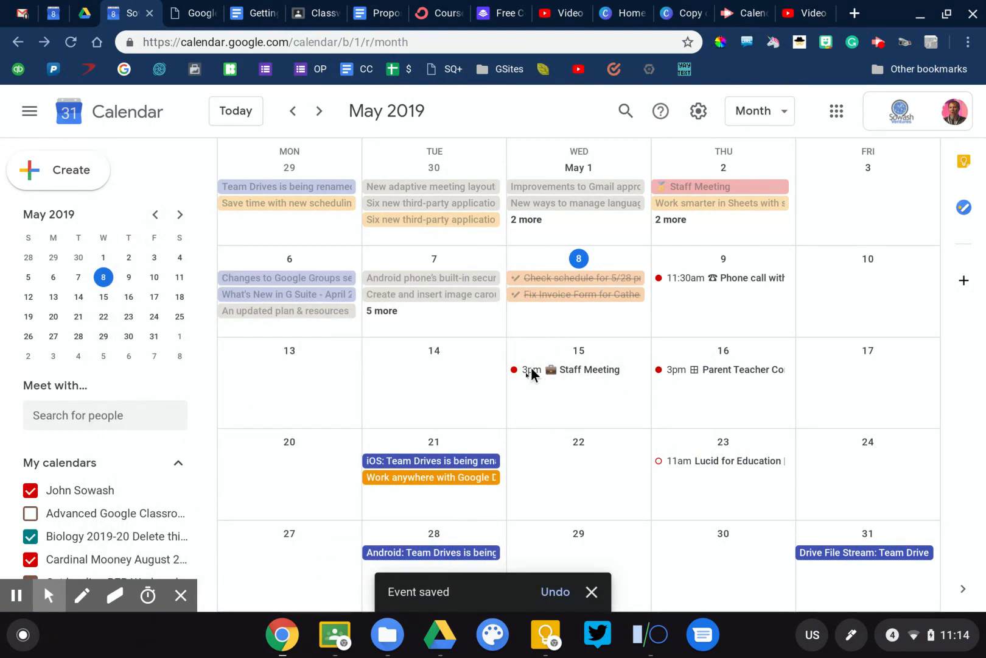
mouse_move(551, 381)
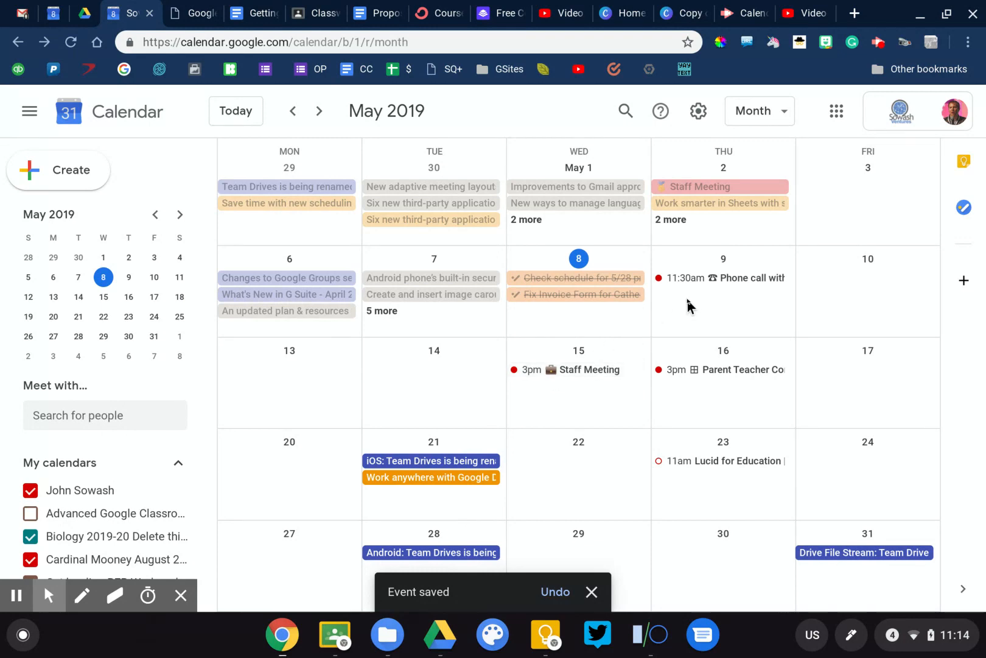
click(724, 278)
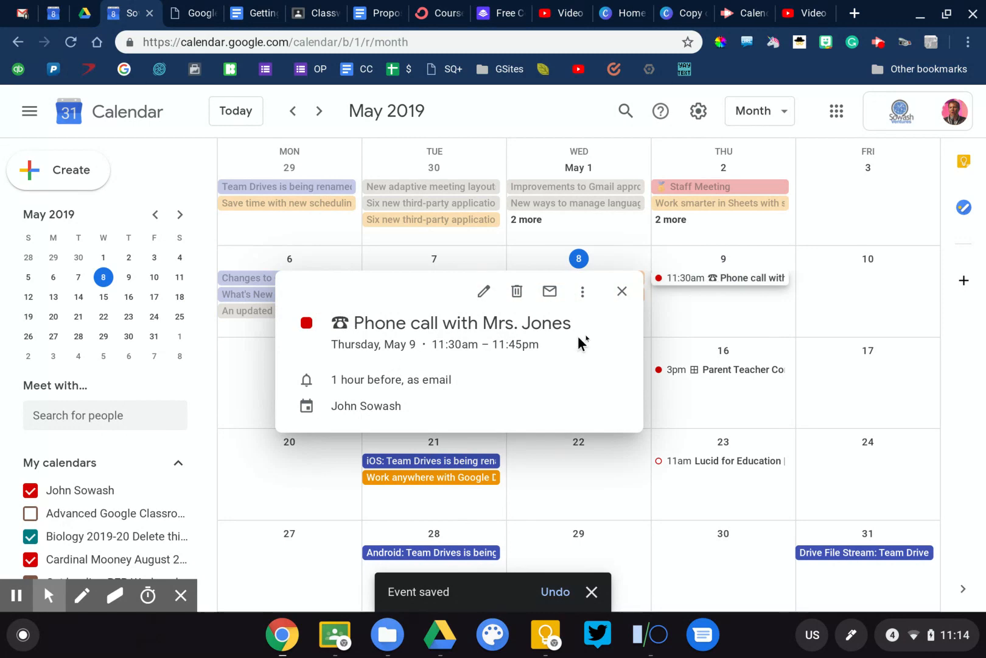
click(621, 291)
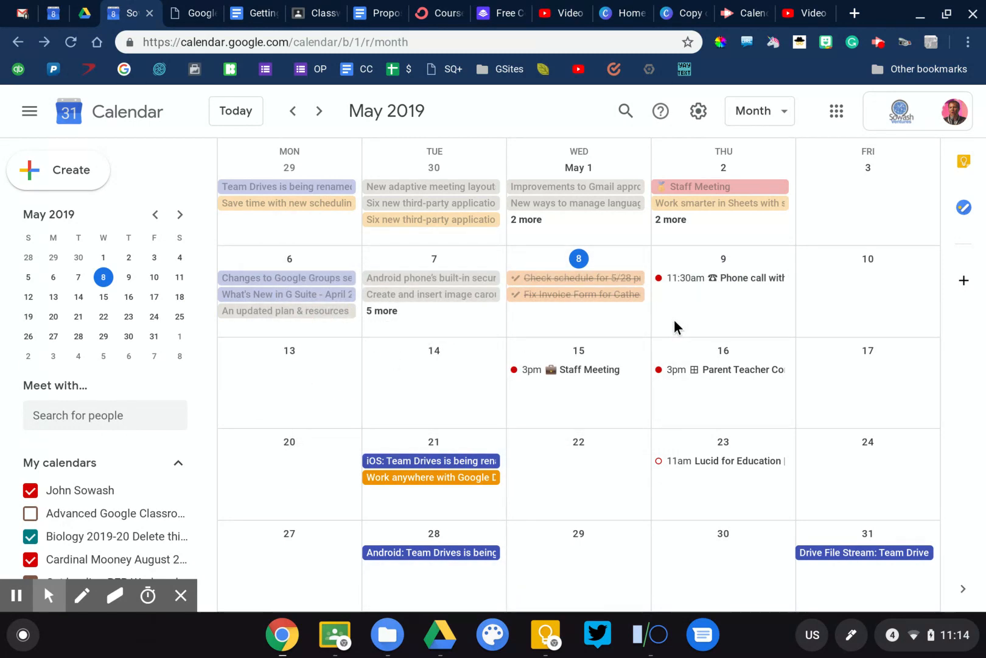
mouse_move(587, 388)
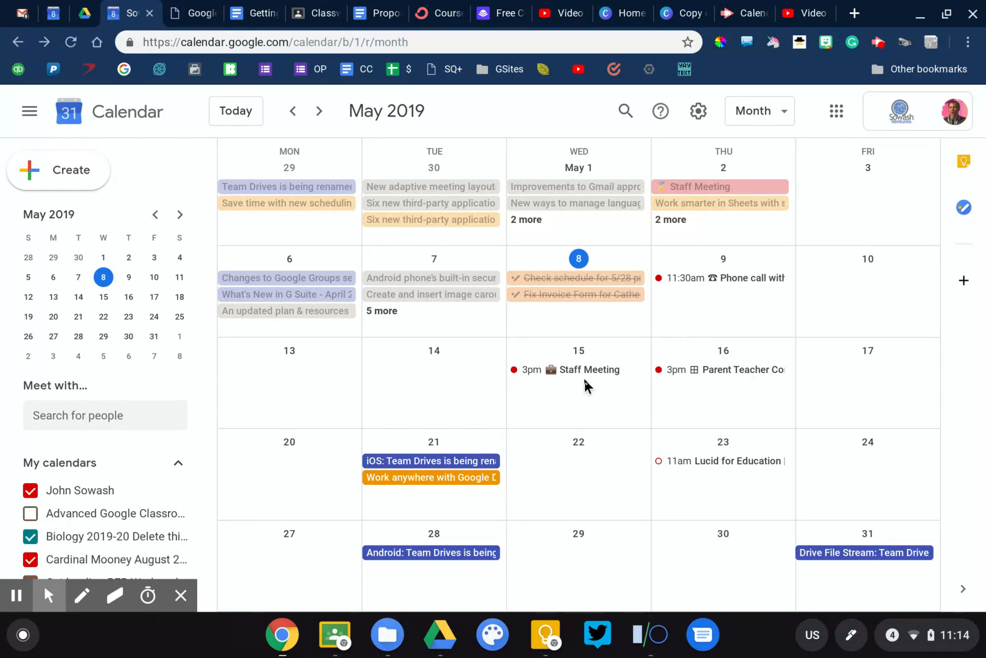
mouse_move(584, 378)
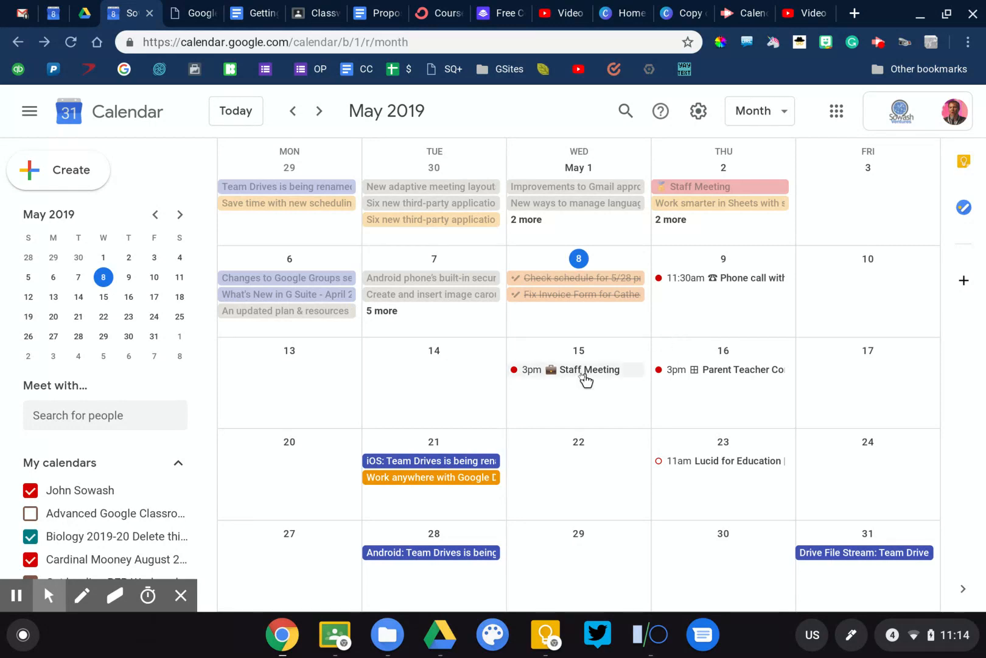
- Open the Staff Meeting's full edit page and start adding a Drive attachment
click(587, 370)
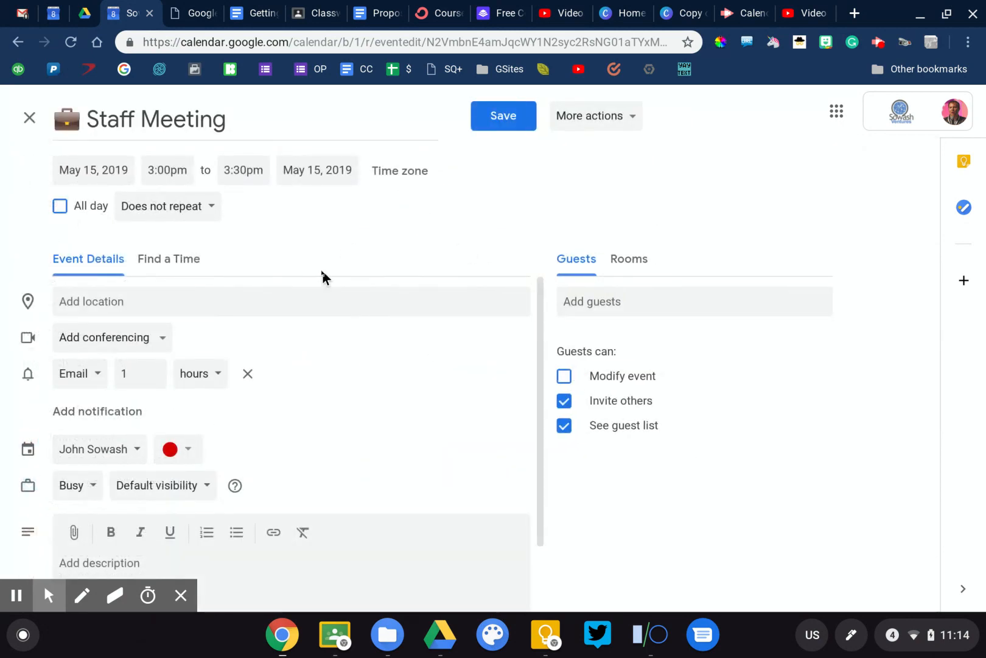
scroll(down, 3)
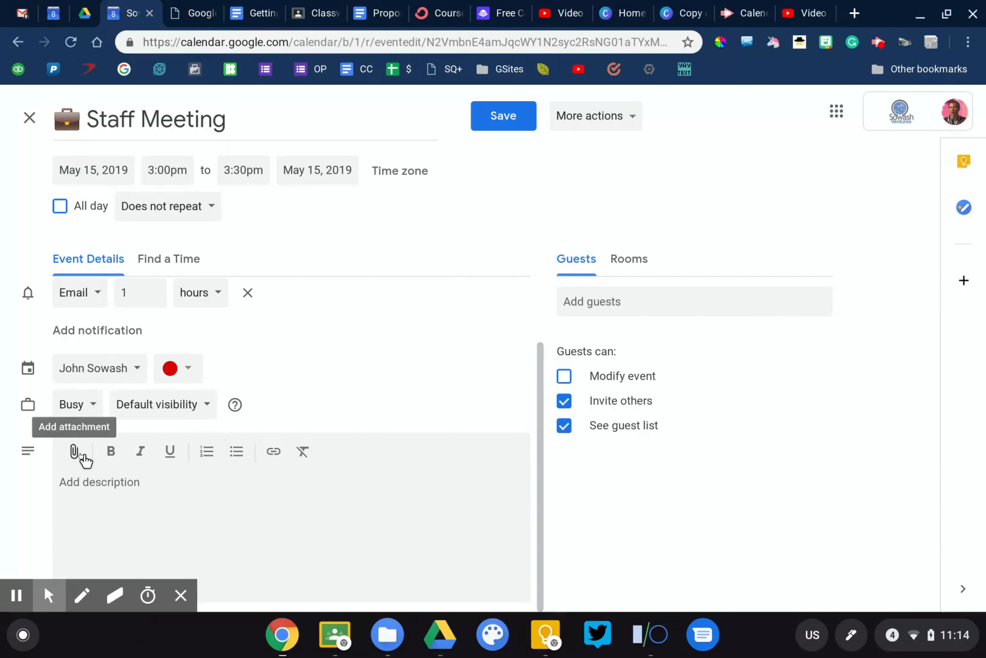
click(74, 452)
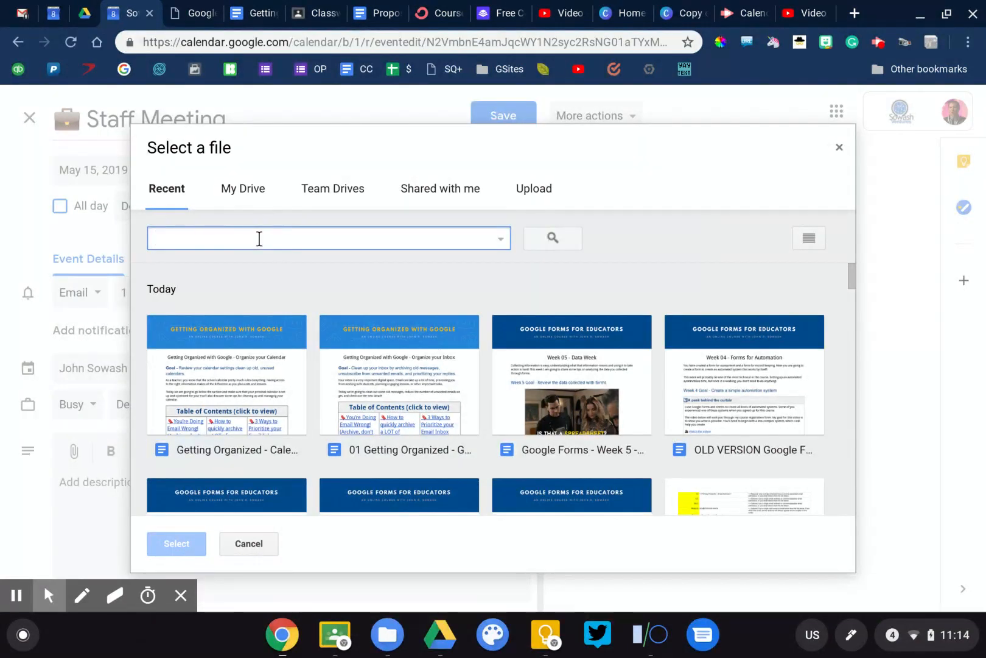
- Search Drive for 'meeting agenda' and attach the Directors Meeting Agenda document
text(A)
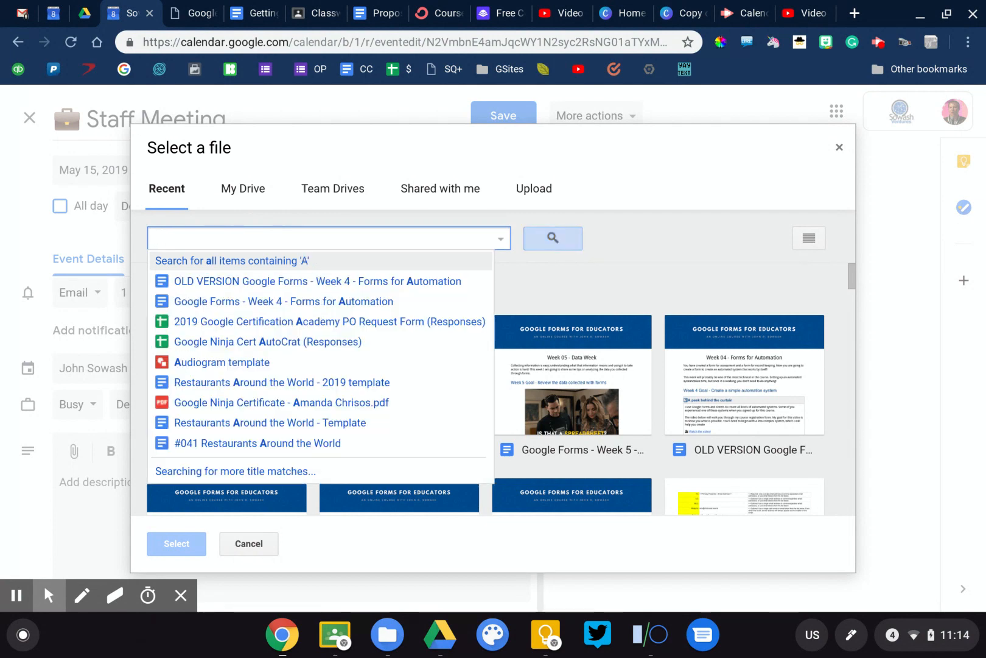
text(meeting agenda)
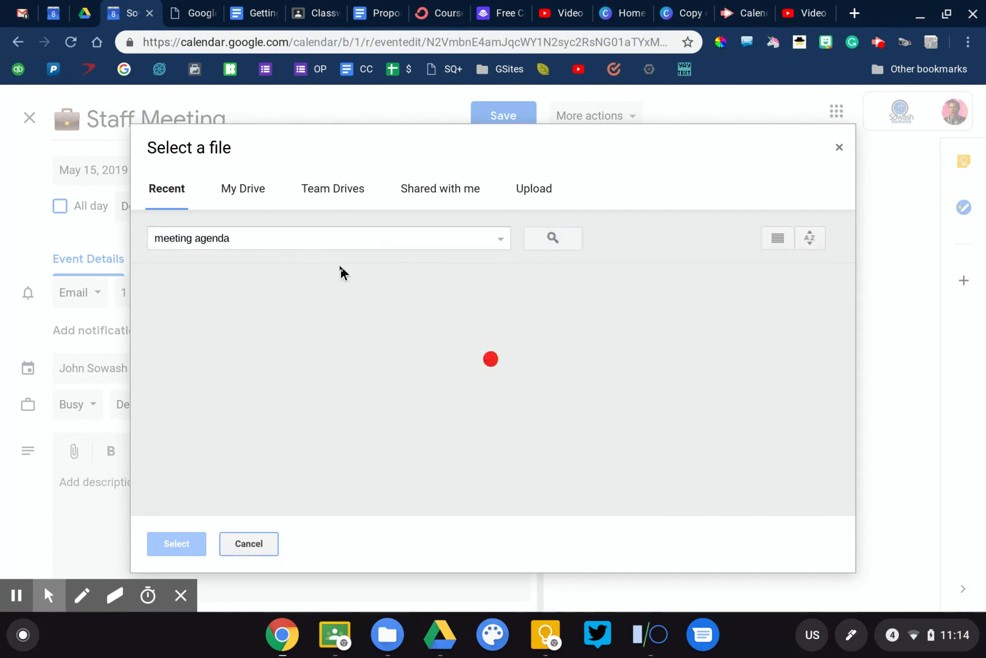
click(553, 238)
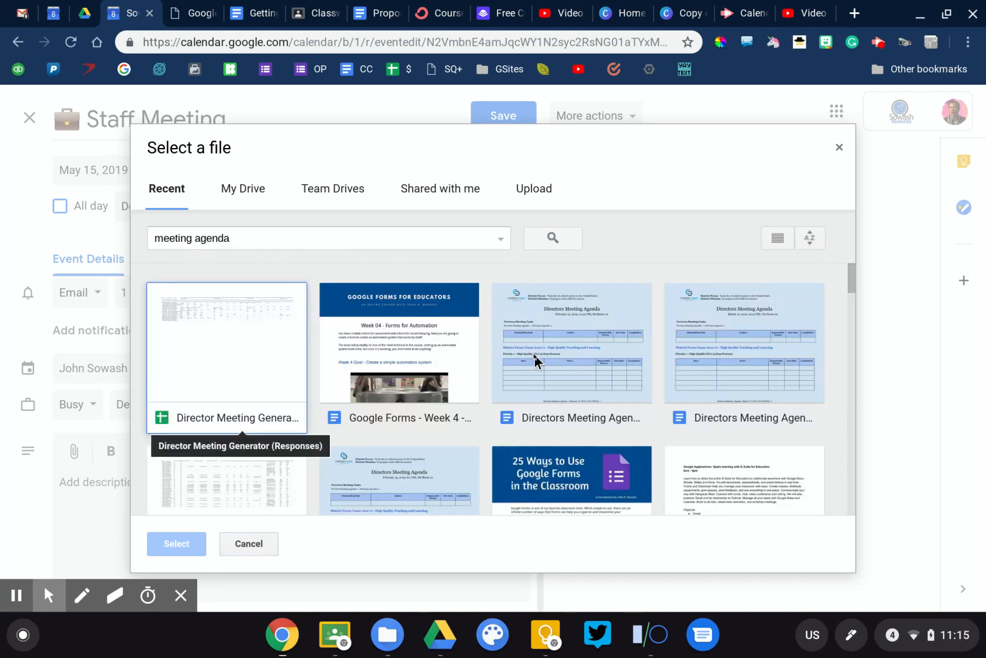
click(176, 543)
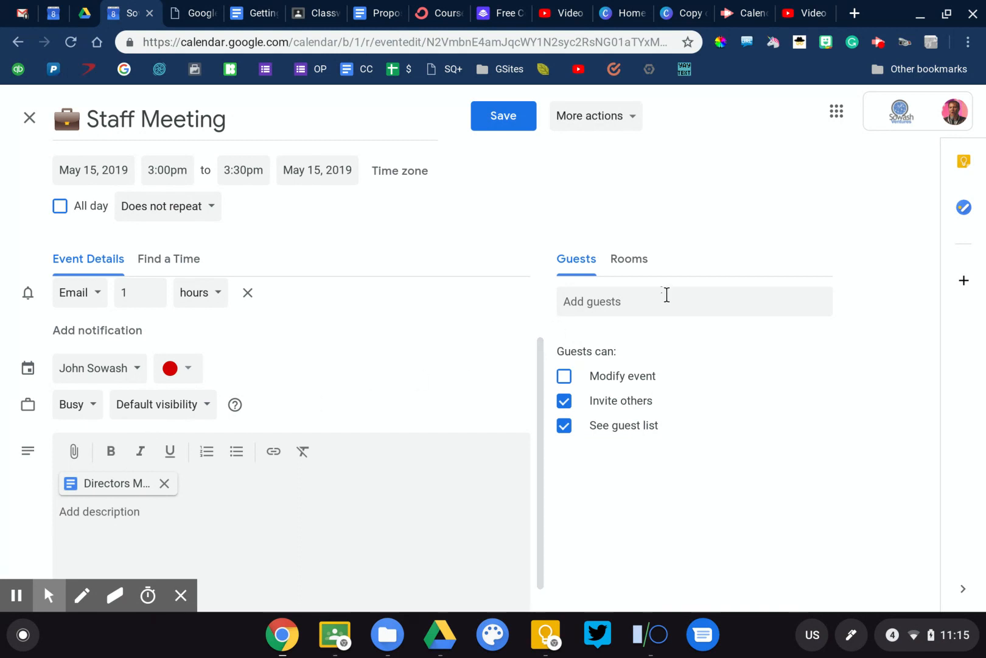
mouse_move(458, 382)
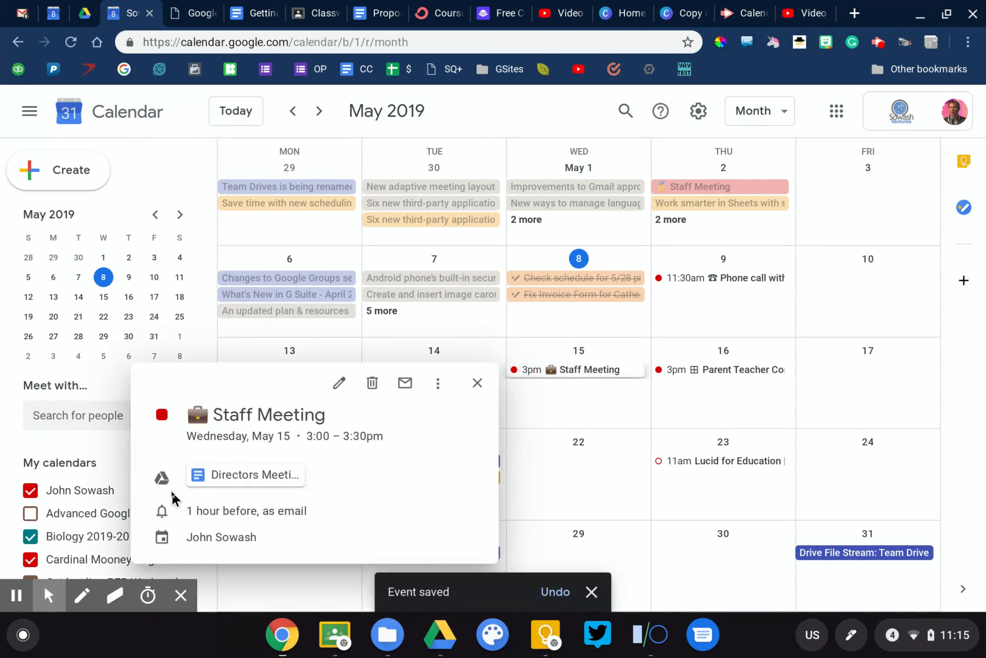
mouse_move(504, 114)
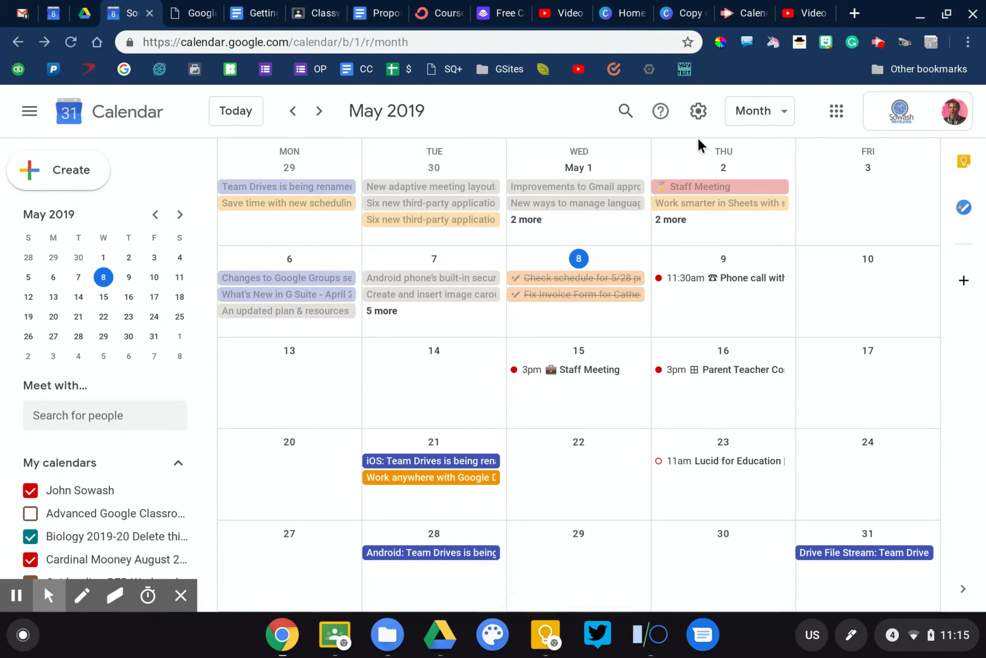
mouse_move(983, 216)
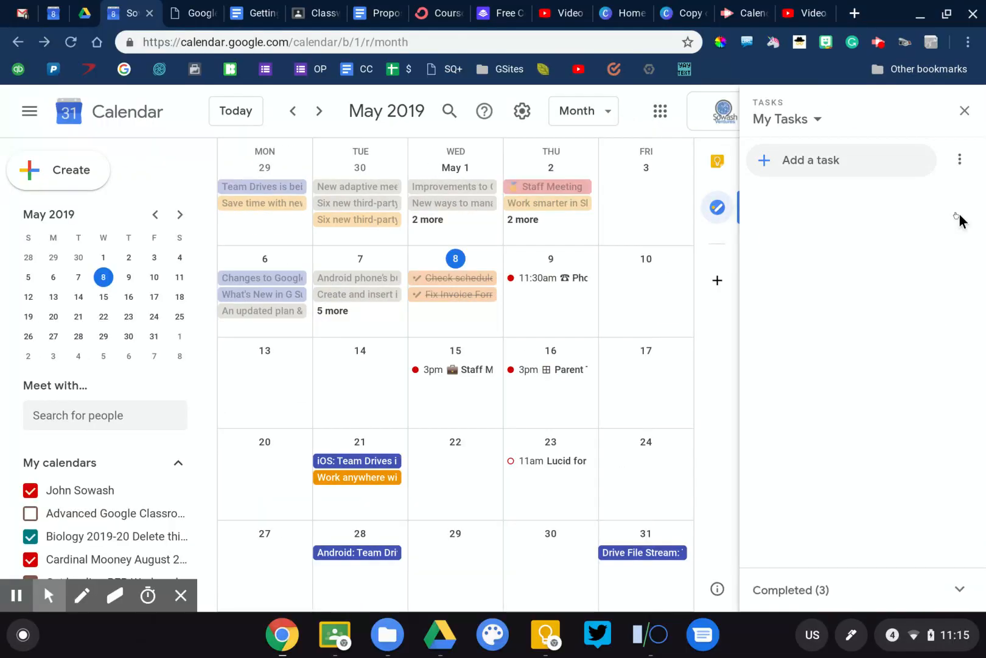
- Create a task named Finish Agenda for Staff Meeting and begin setting its due date
click(811, 161)
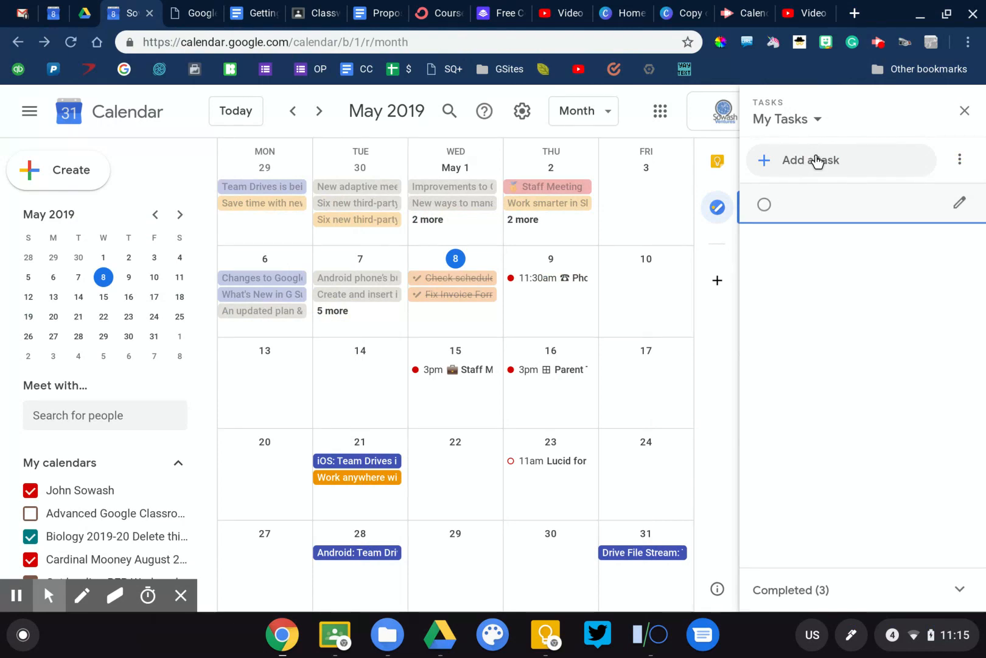
text(Finish Agenda for Staff Meeting)
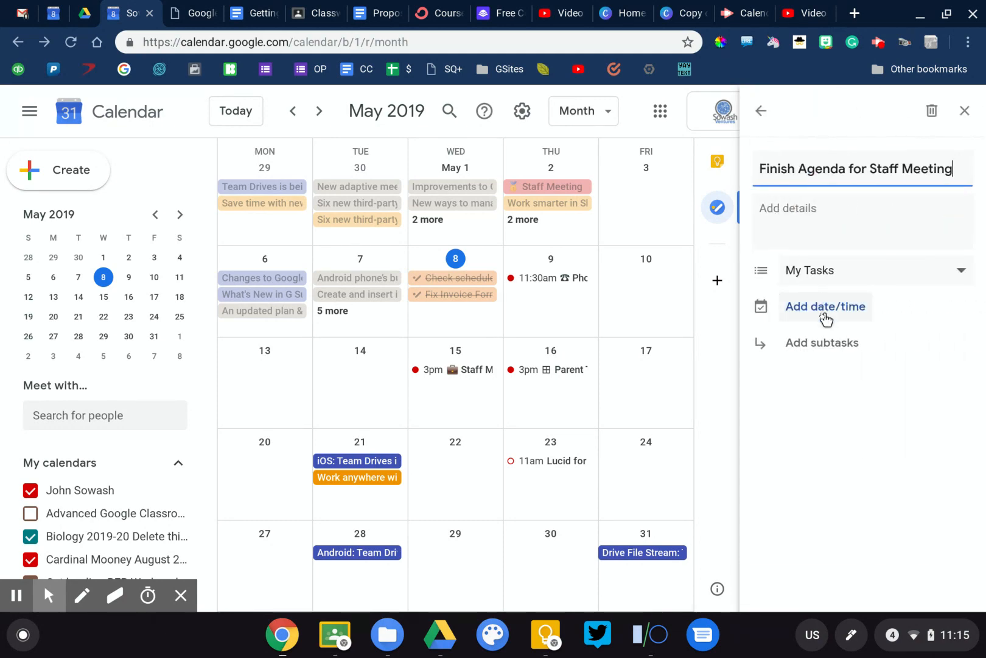
click(826, 307)
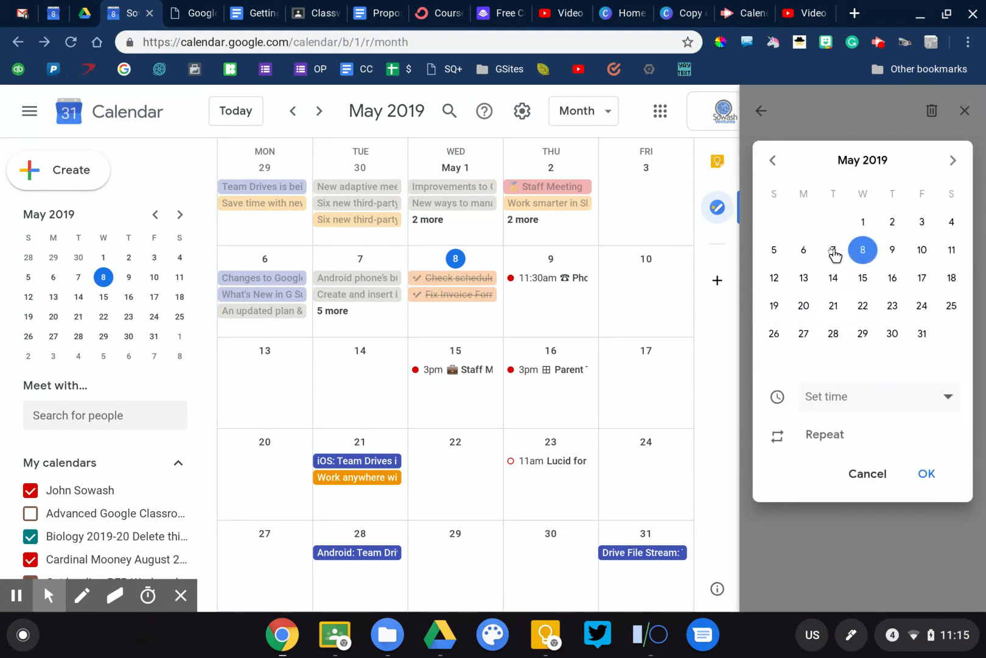
- Make the task due Tuesday, May 14 at 12:00 PM and return to the Tasks list
click(833, 277)
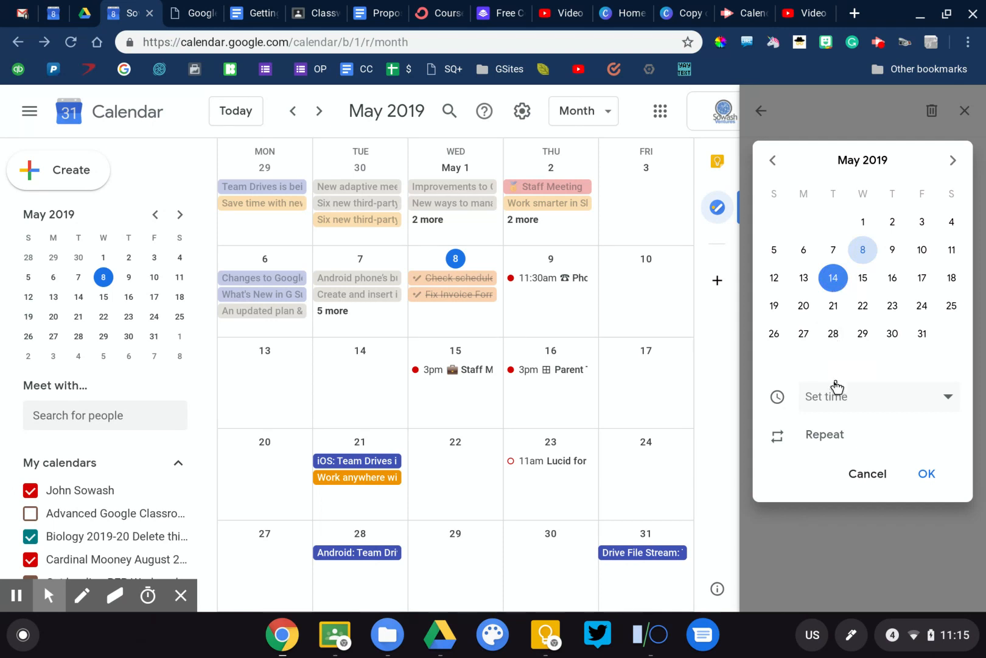
click(879, 397)
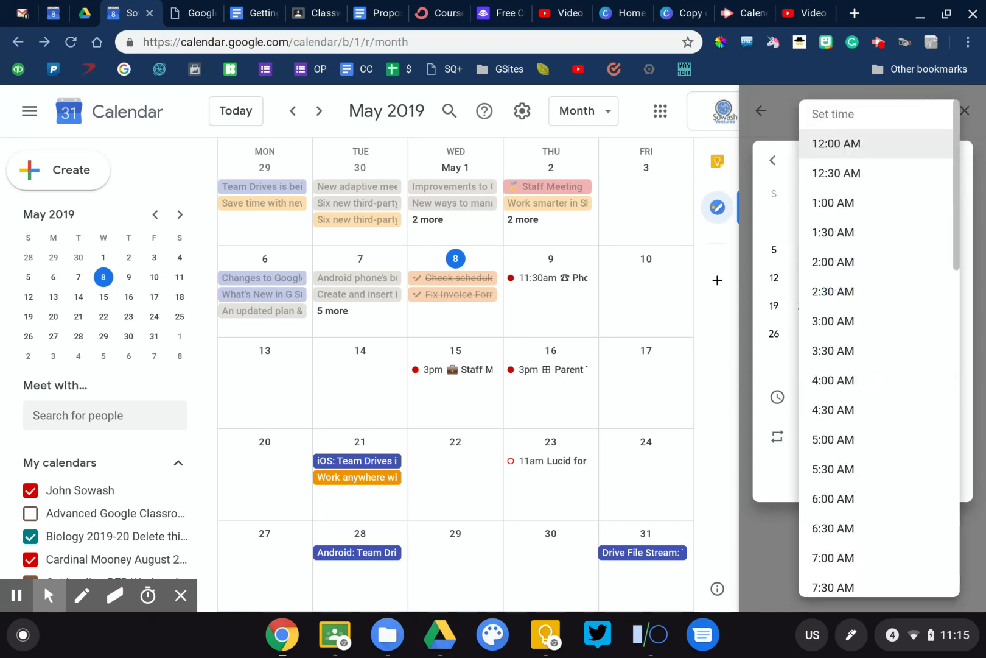
click(835, 144)
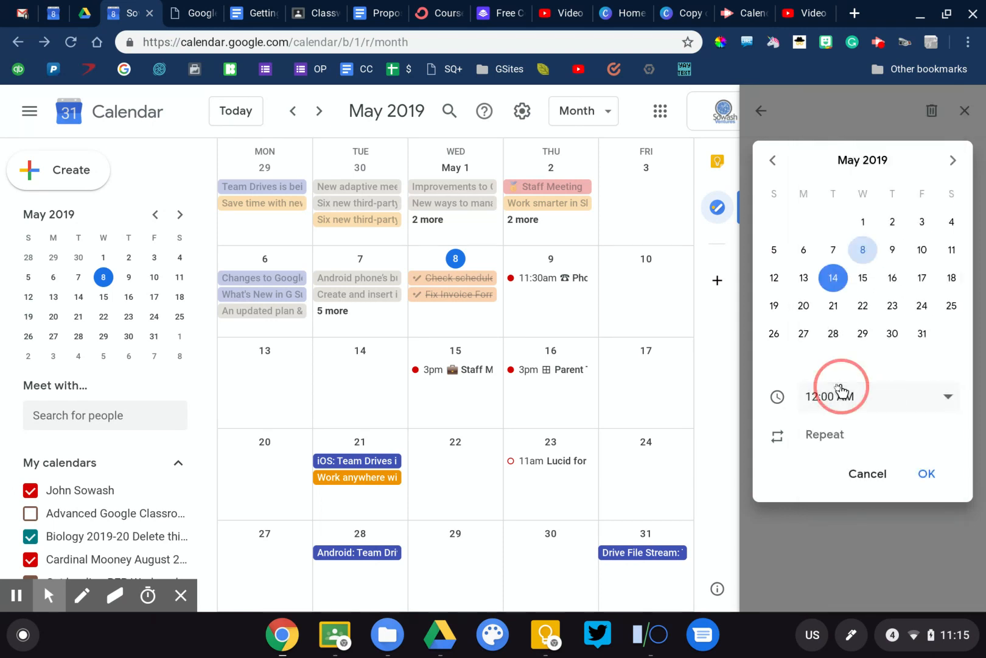
click(837, 397)
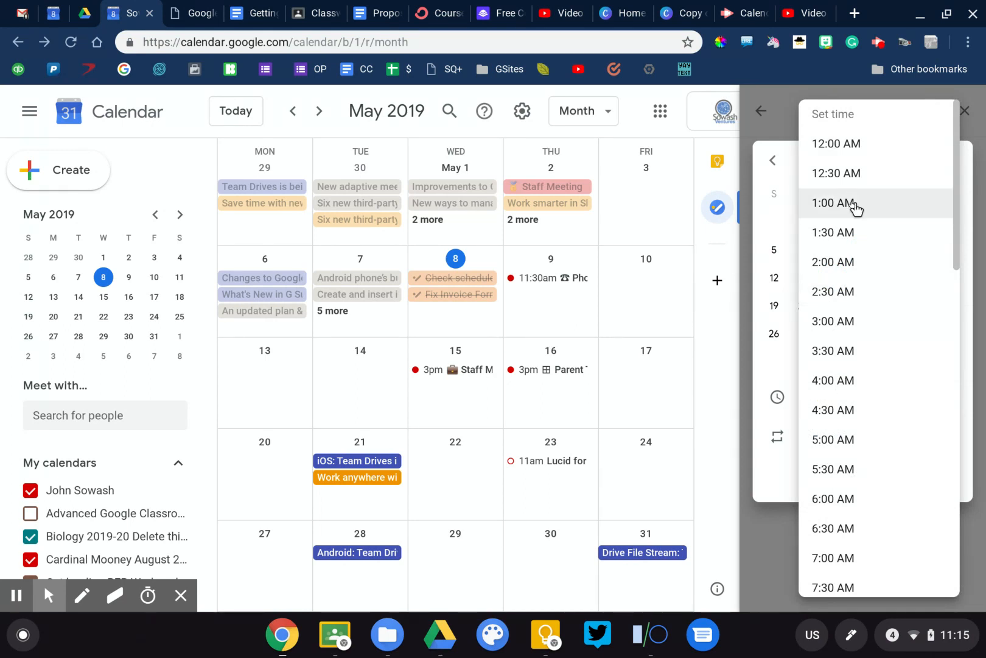
scroll(down, 3)
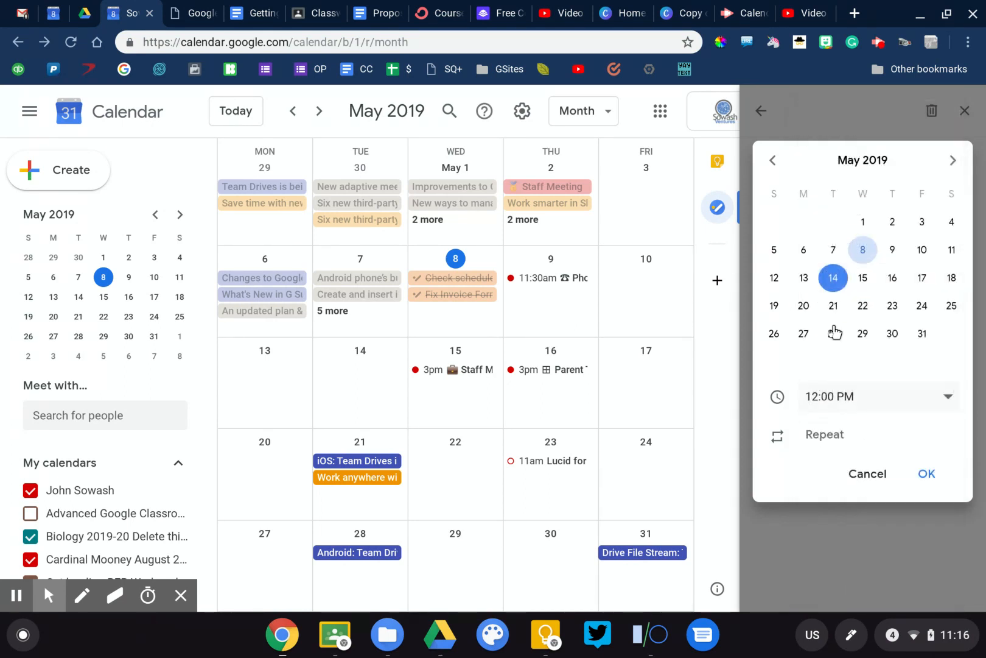
click(927, 474)
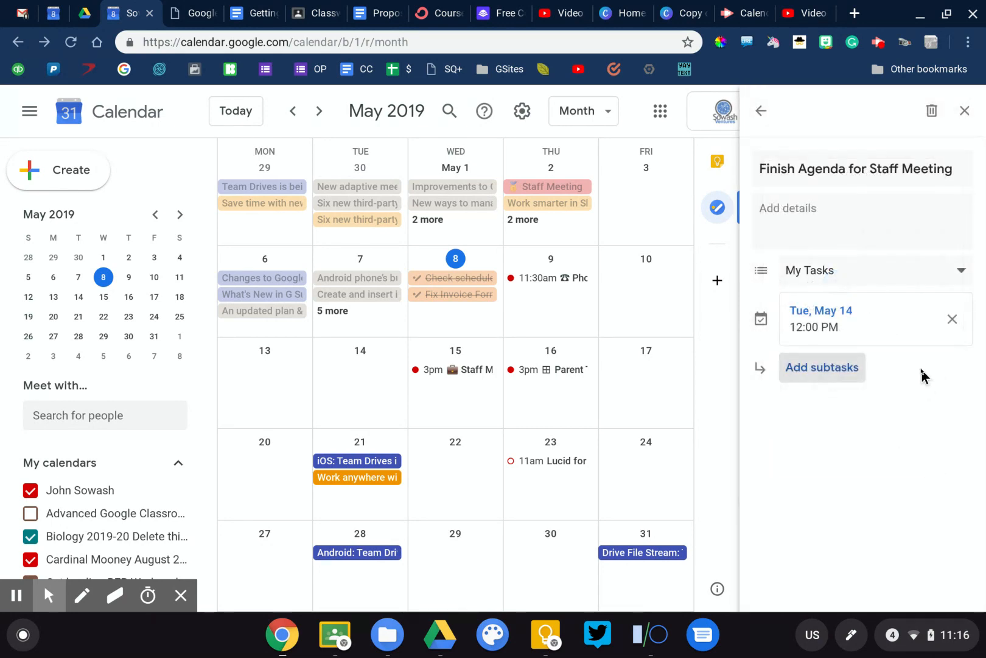
click(761, 110)
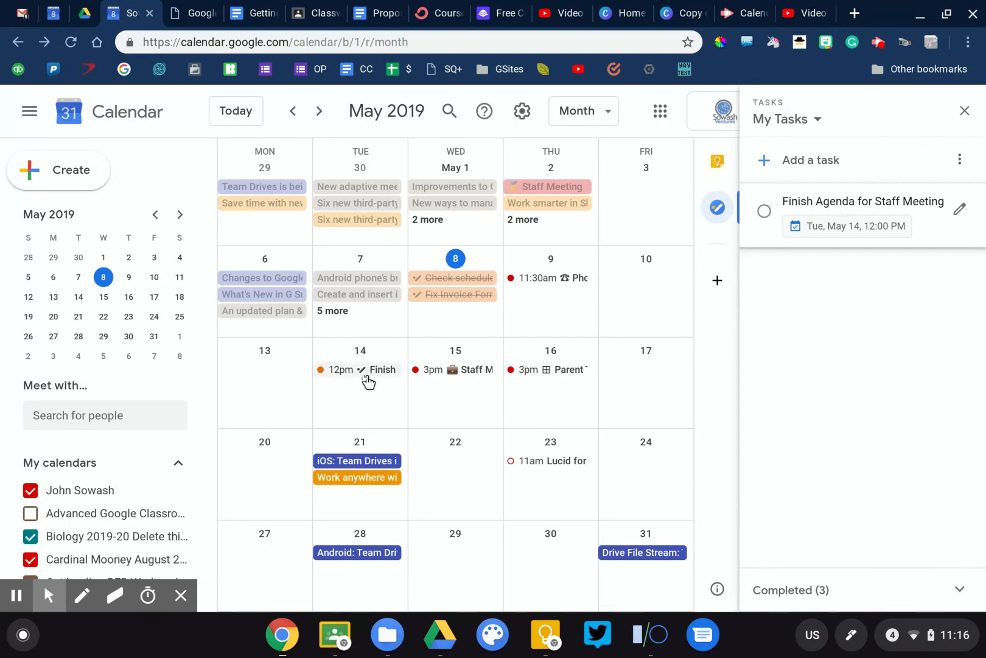
click(361, 370)
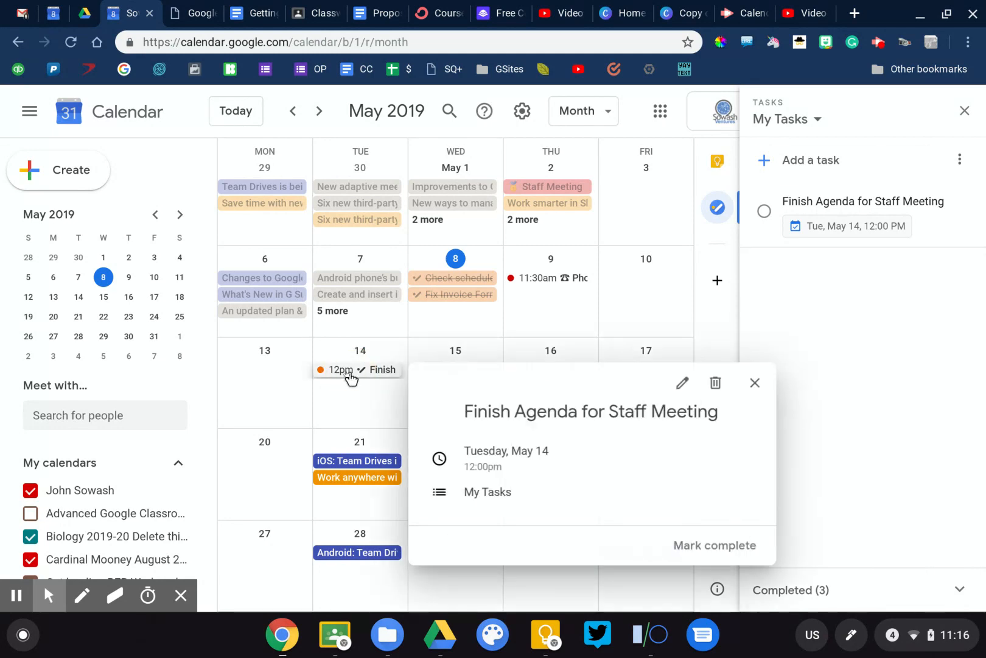
mouse_move(854, 176)
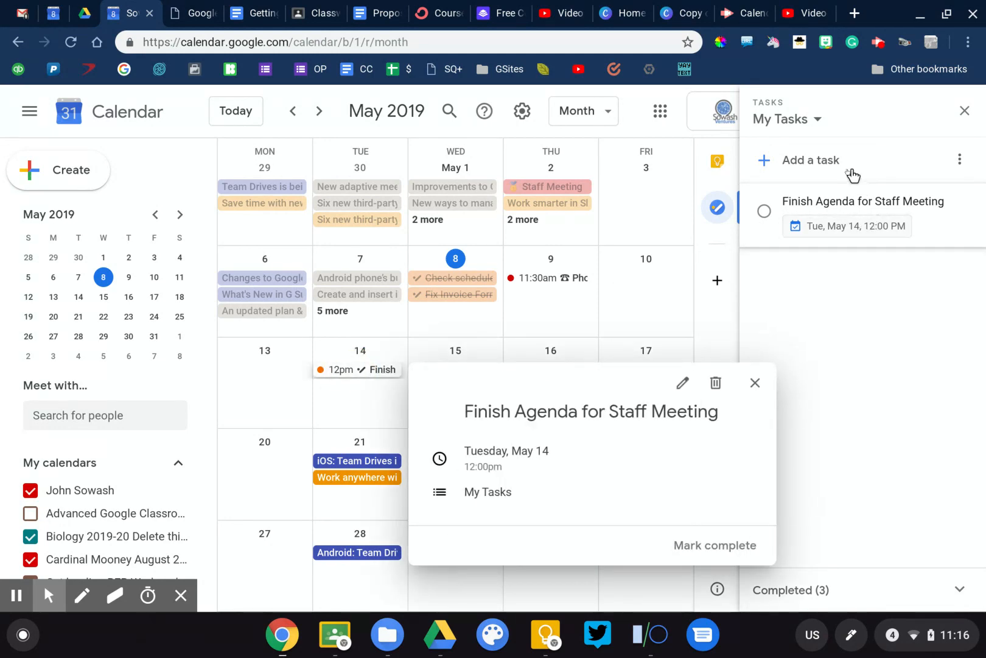
mouse_move(878, 314)
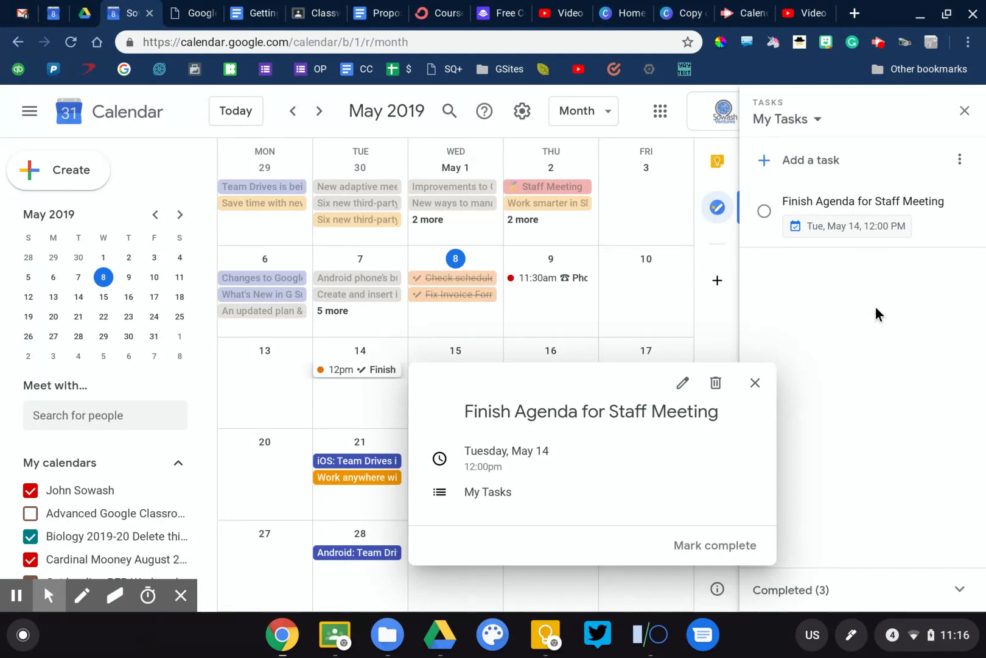
mouse_move(755, 382)
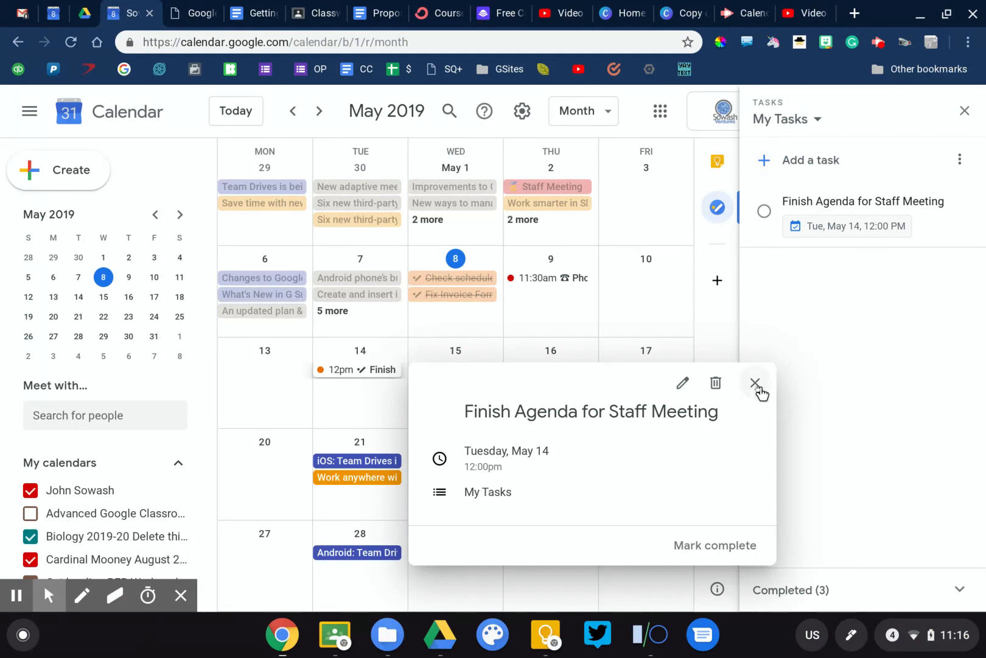
click(755, 382)
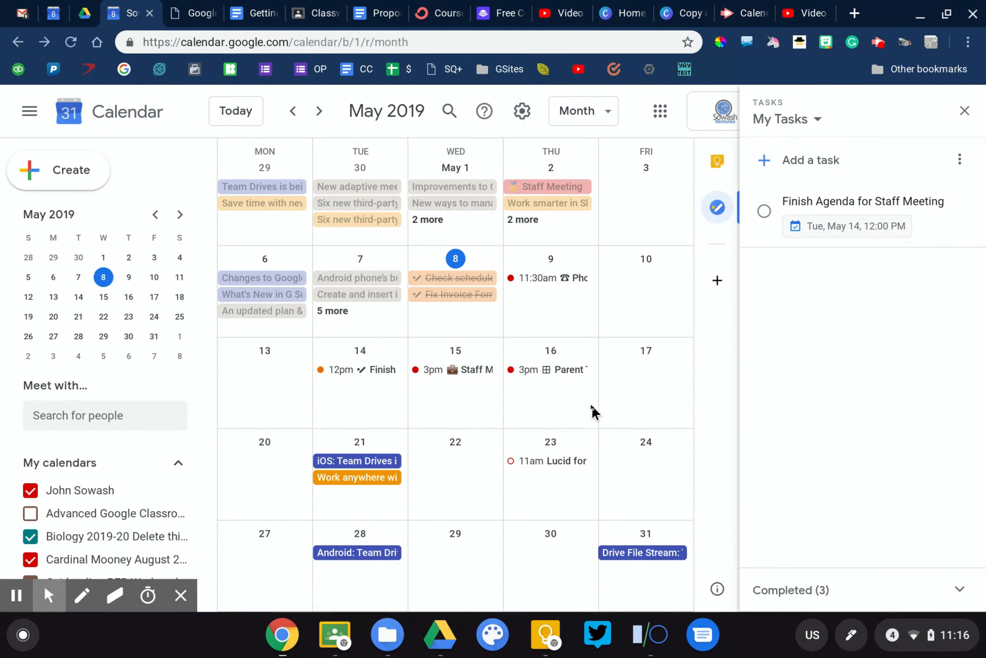
mouse_move(487, 470)
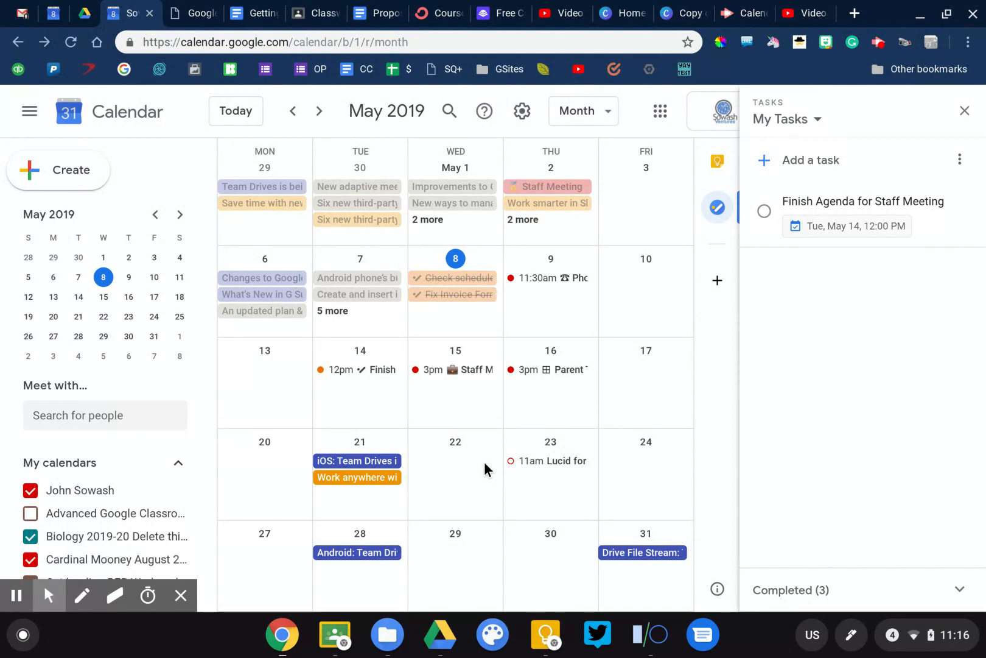
mouse_move(480, 406)
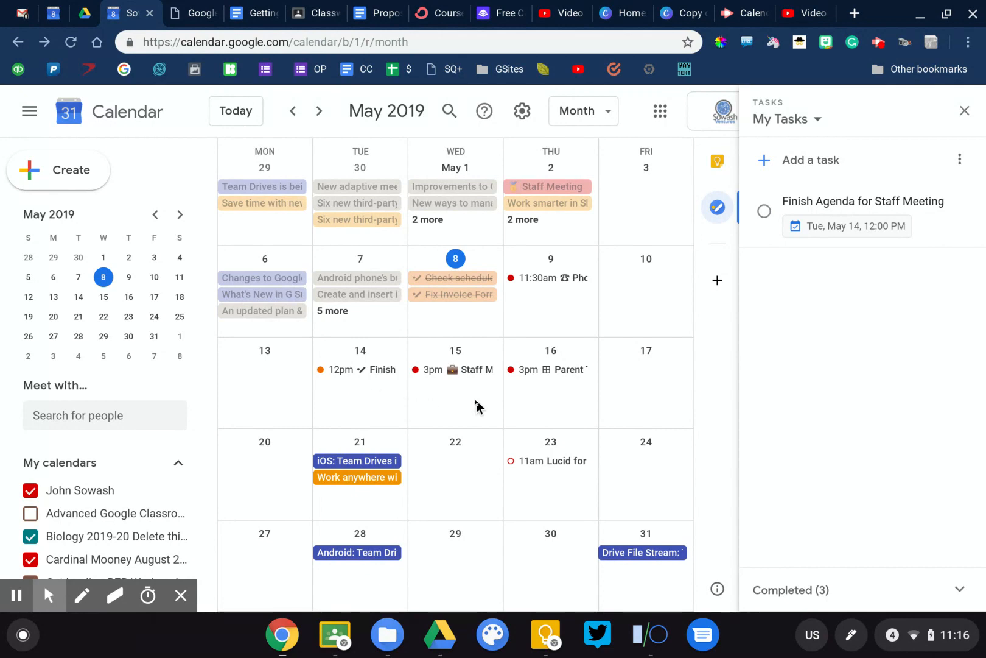
- Save Parent Teacher Conferences appointment slots on May 22, 3:00–5:00pm, in 15-minute slots
click(455, 408)
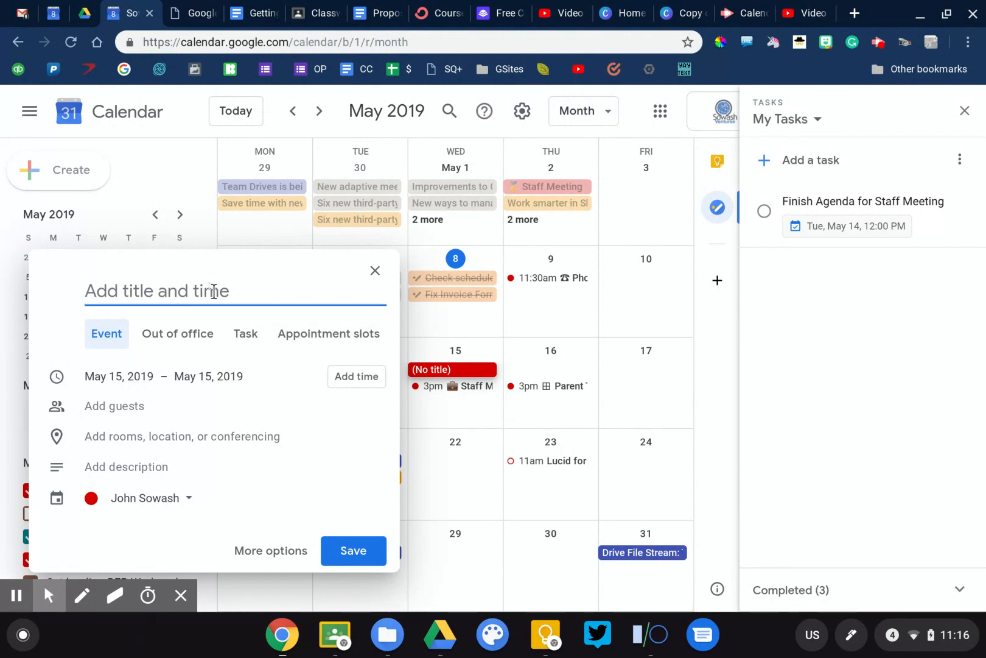
text(Parent Teacher C)
text(5)
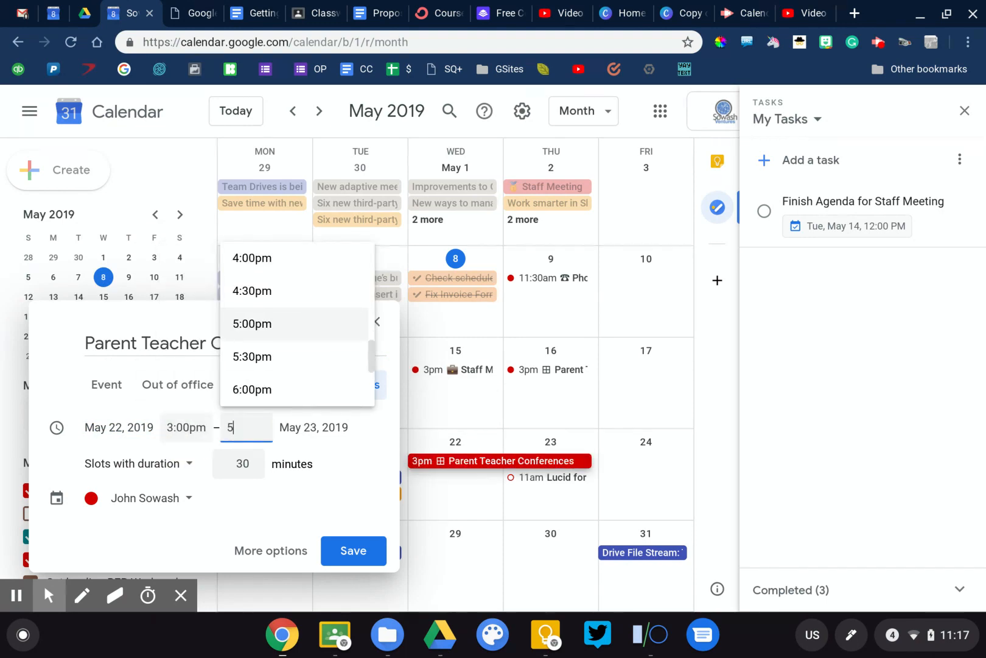
click(253, 324)
text(15)
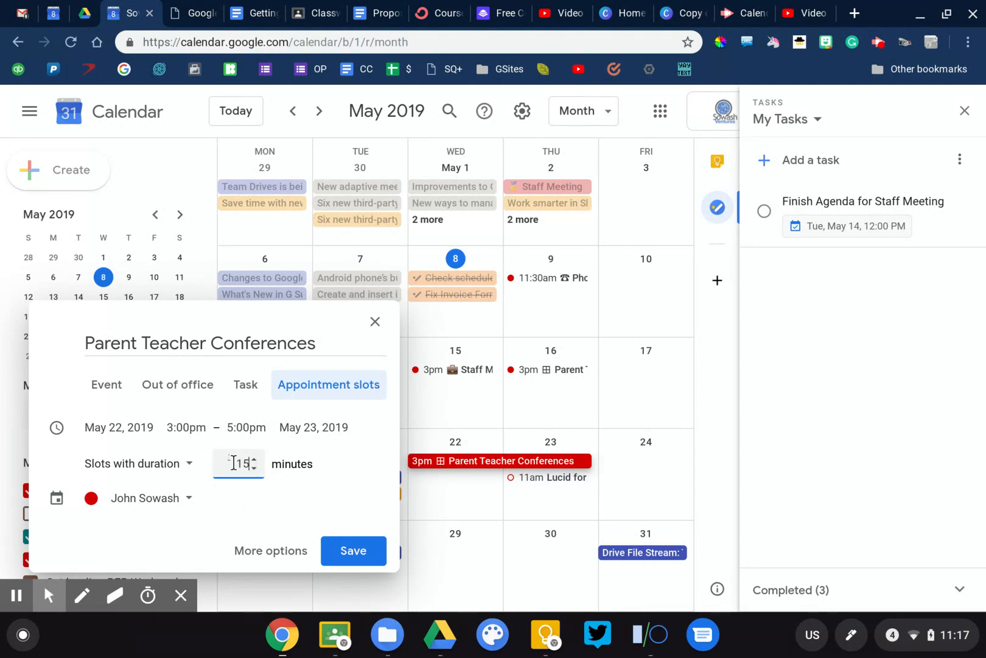
click(353, 550)
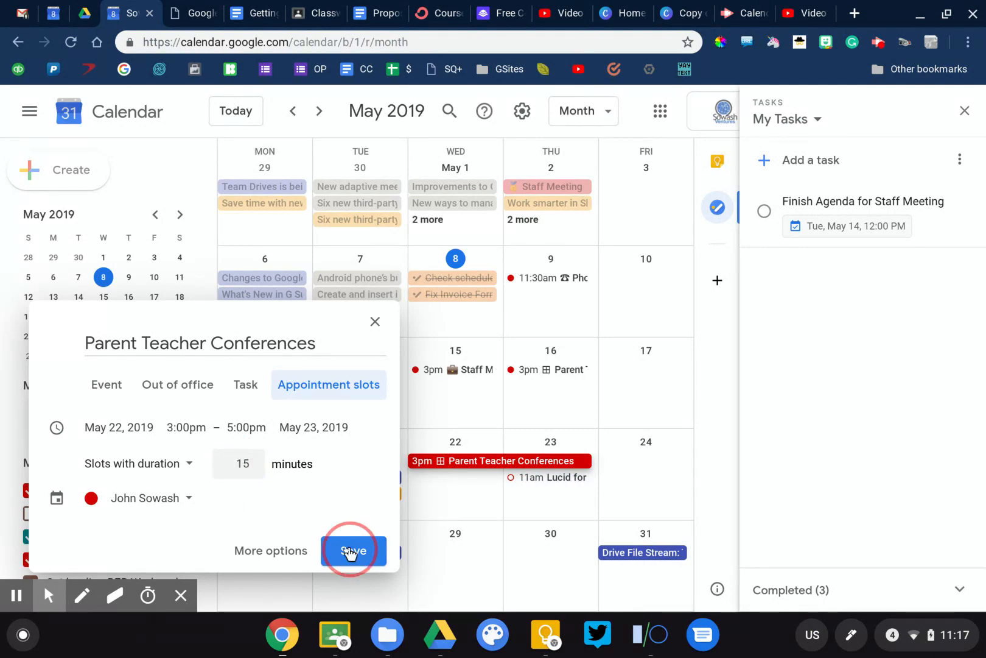
click(353, 551)
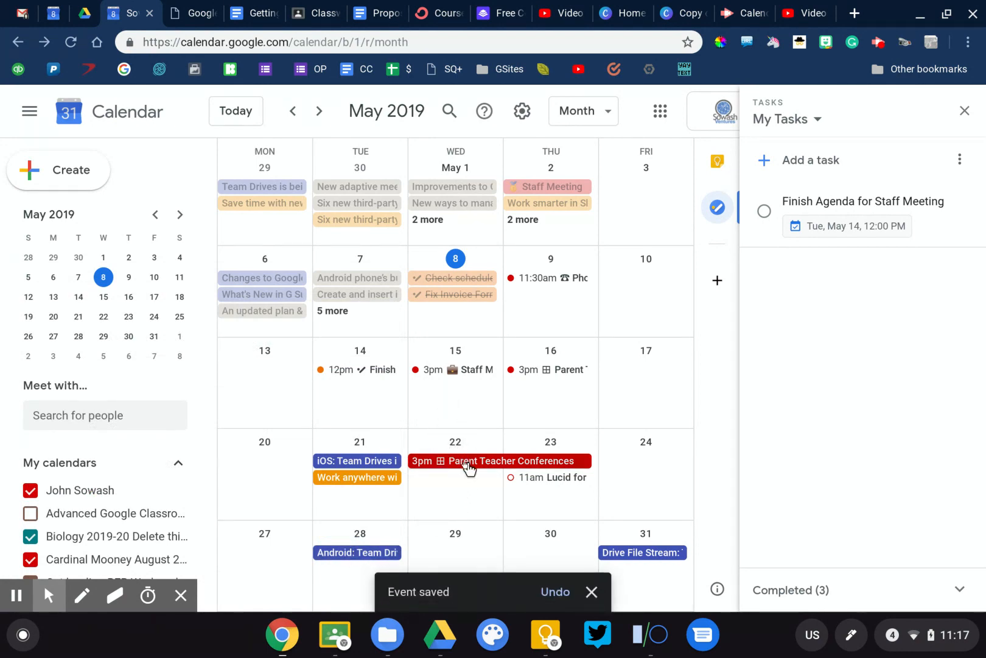
- From the Parent Teacher Conferences details, open the calendar's appointment booking page
click(469, 461)
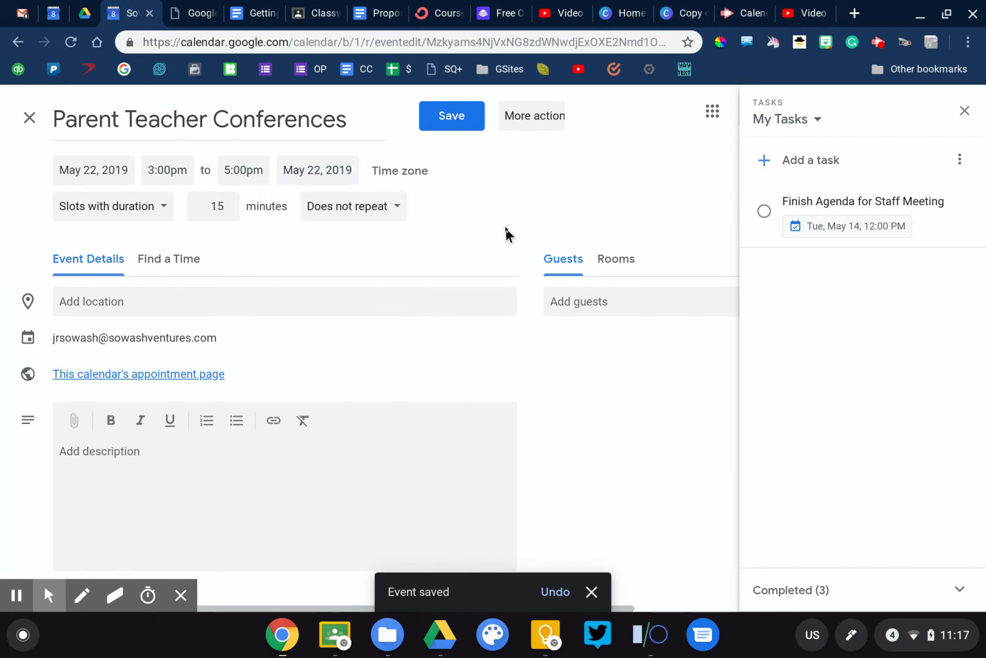
click(452, 116)
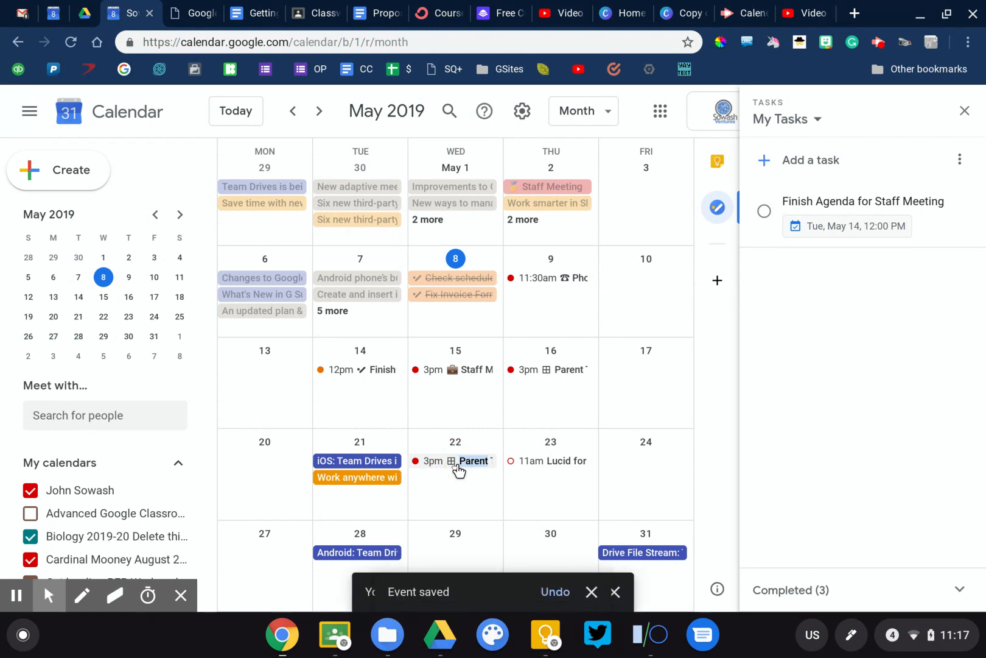
click(473, 461)
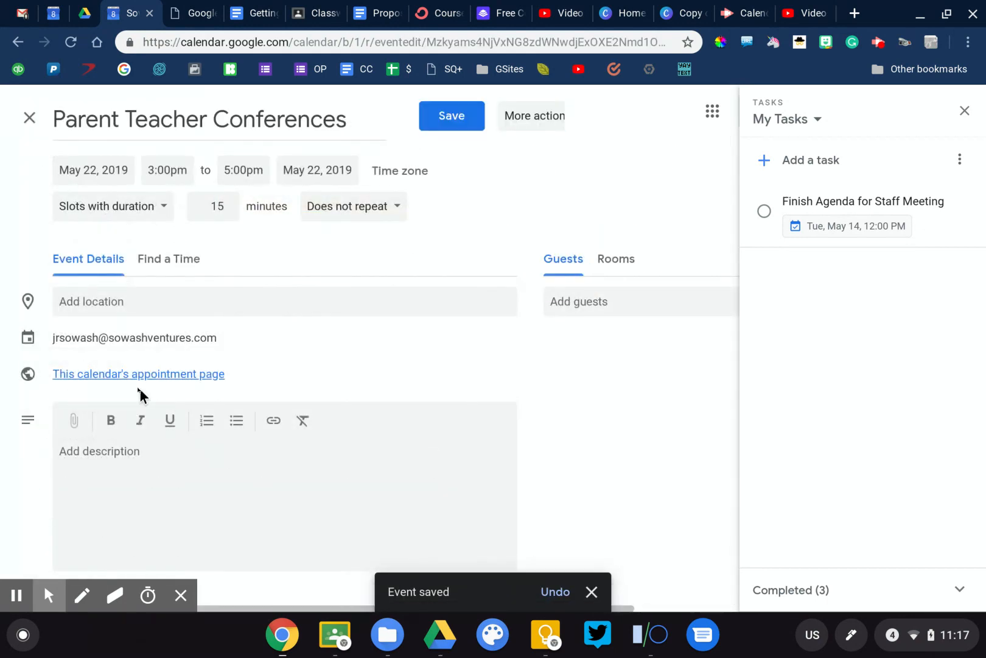
mouse_move(67, 381)
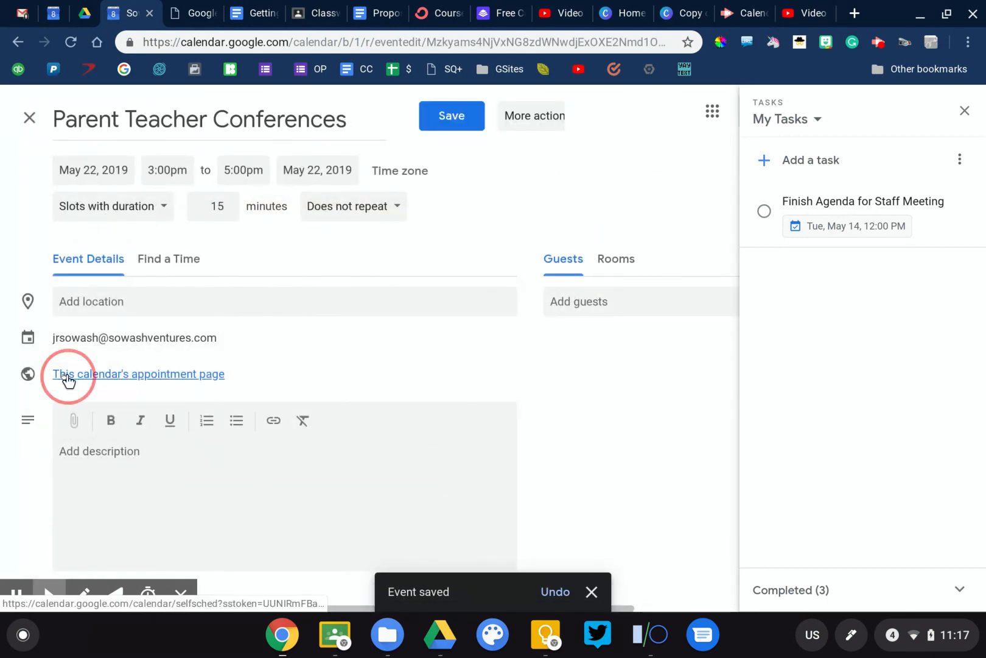
click(138, 373)
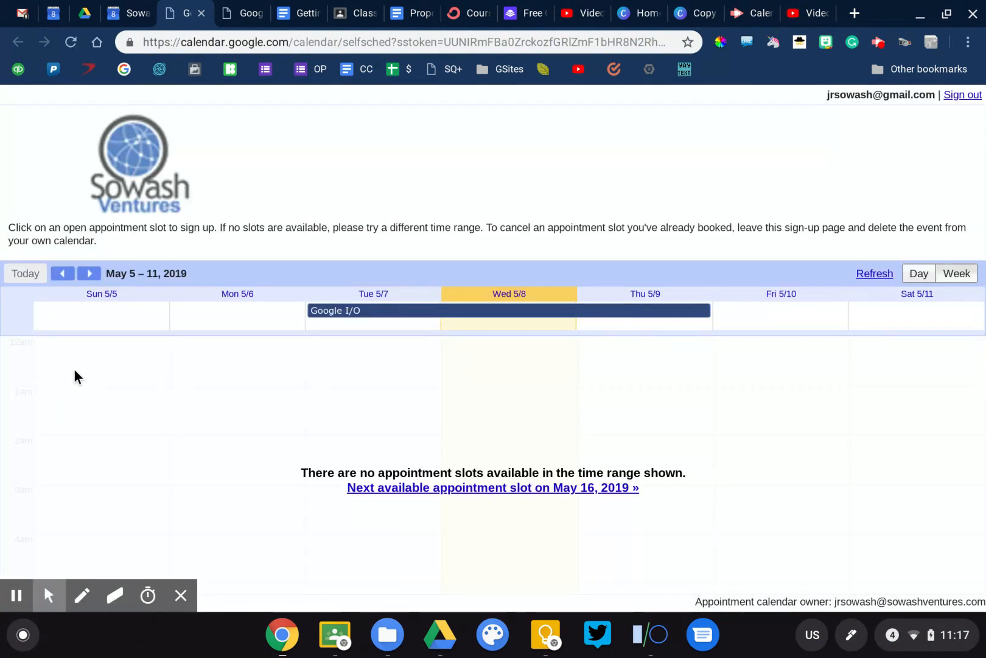
- Move to the May 19–25 week and start booking the May 22, 3:15–3:30pm Parent slot
click(89, 273)
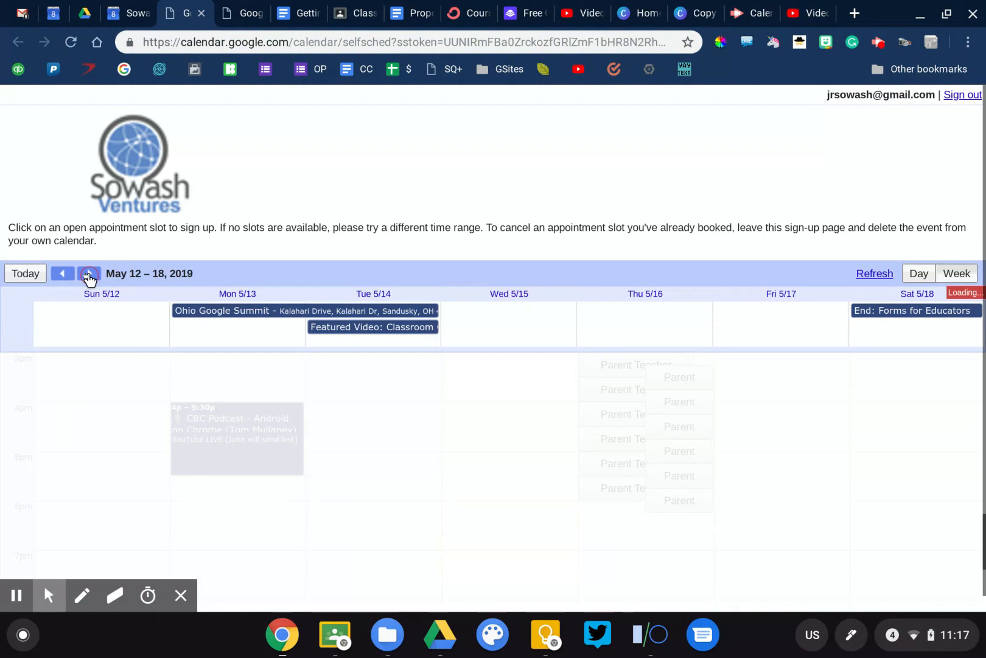
click(90, 274)
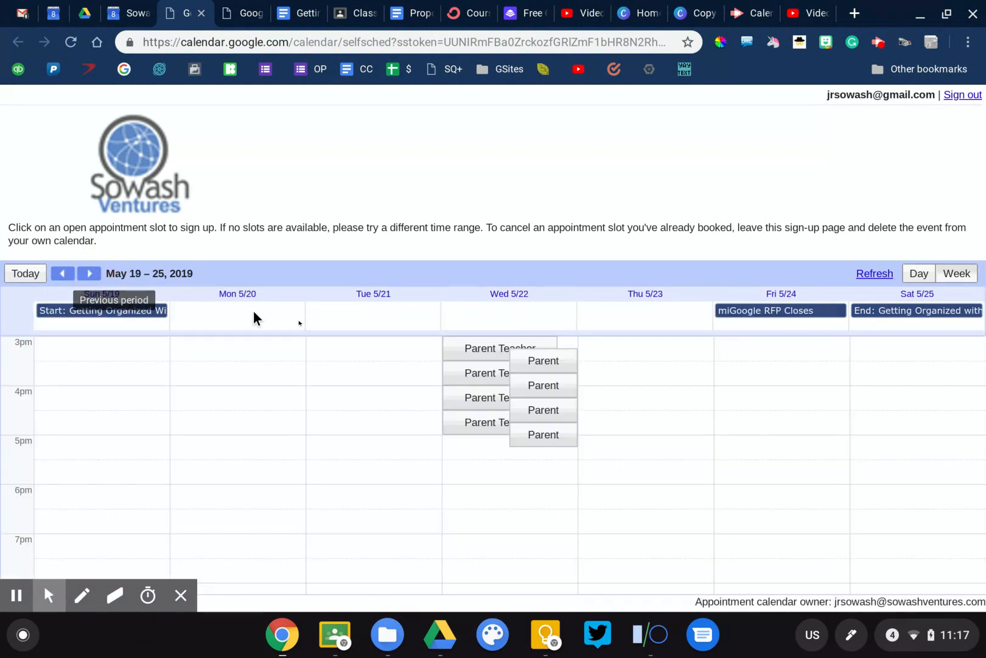
mouse_move(513, 312)
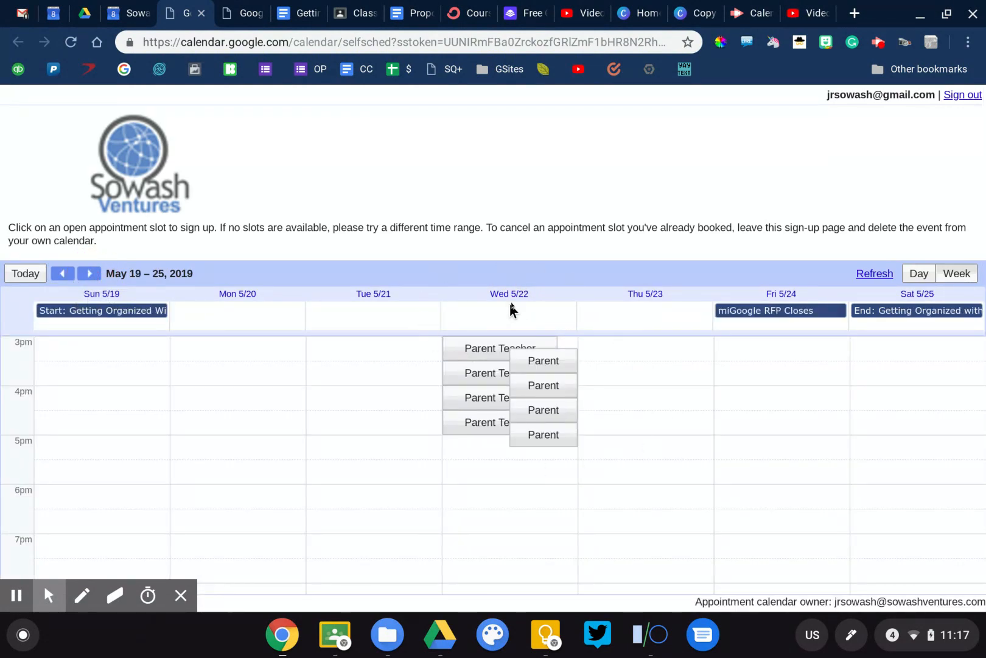
mouse_move(533, 301)
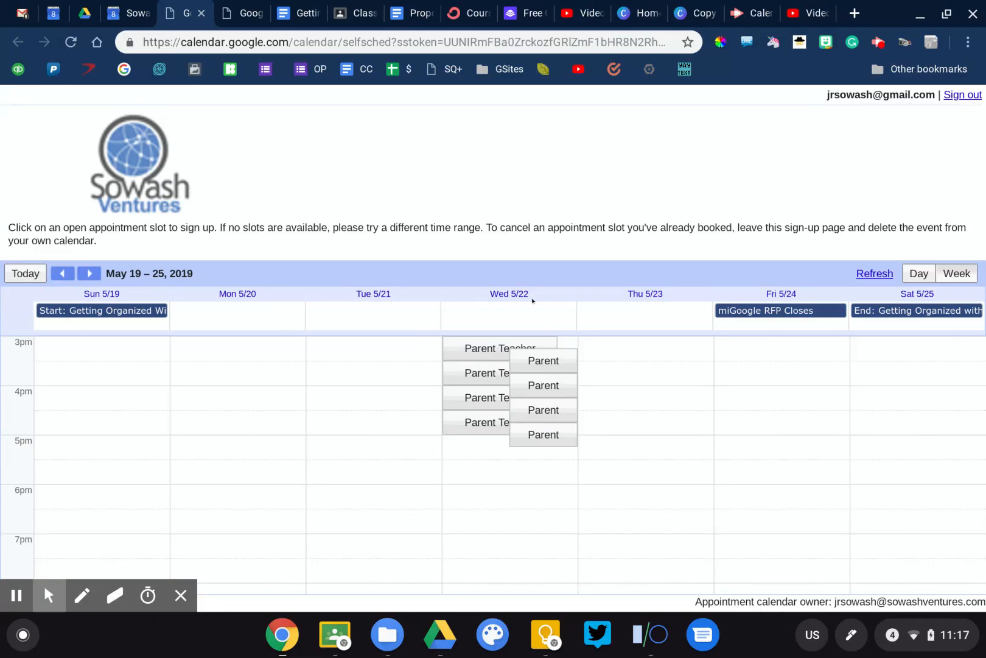
mouse_move(484, 377)
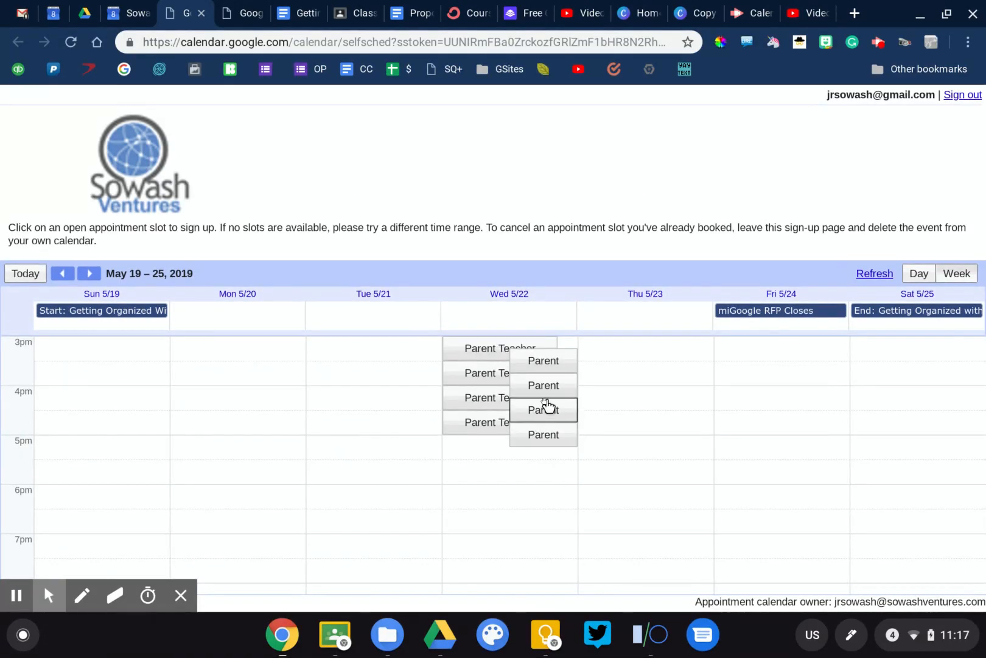
click(543, 409)
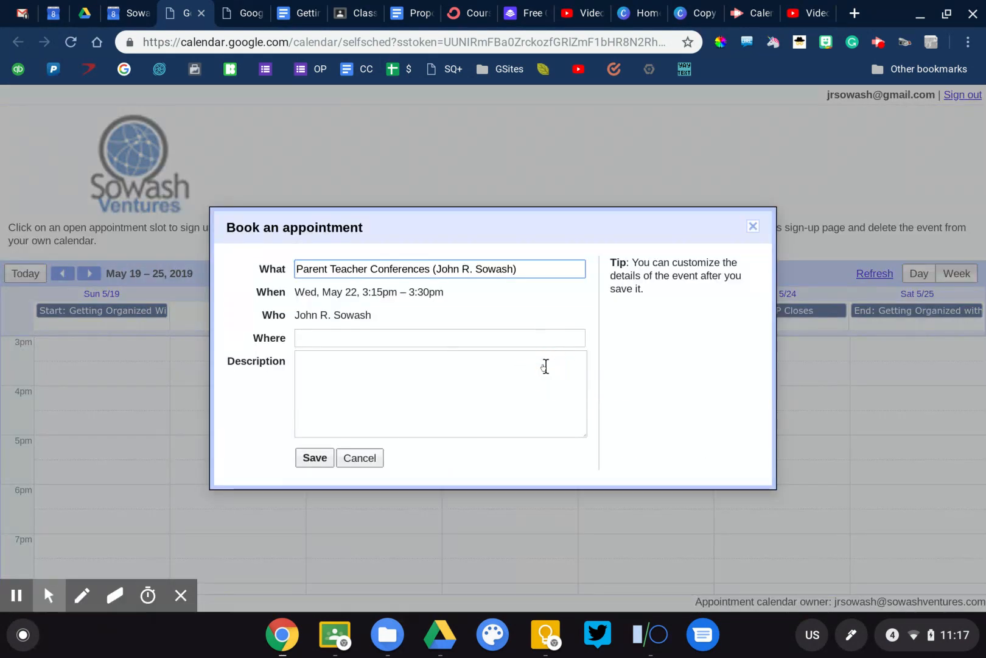
- Cancel the booking without saving and return to the main calendar's month view
click(439, 337)
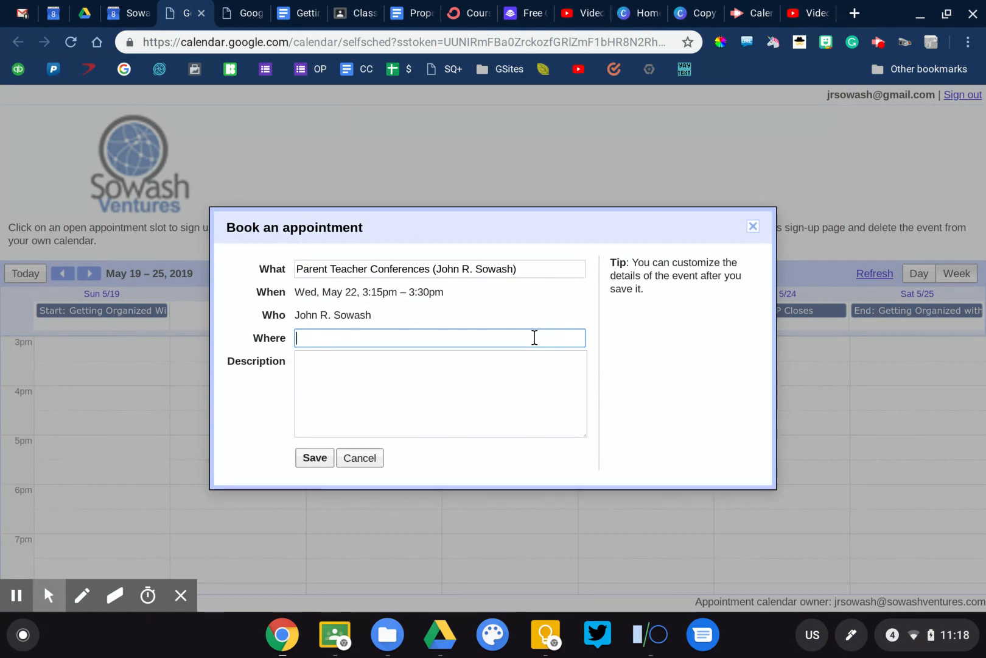
mouse_move(378, 450)
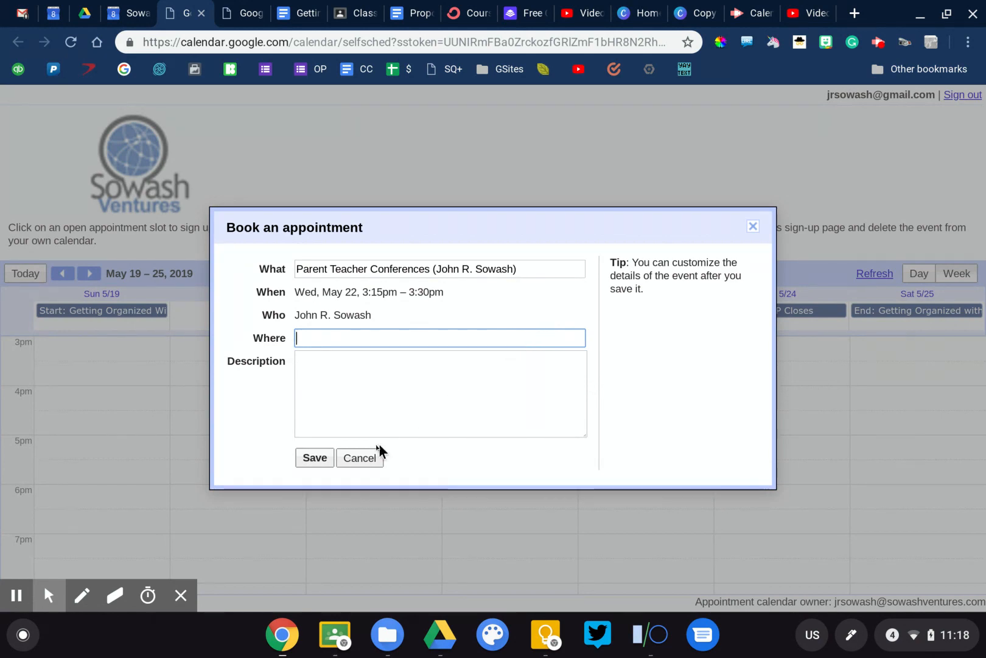
click(360, 458)
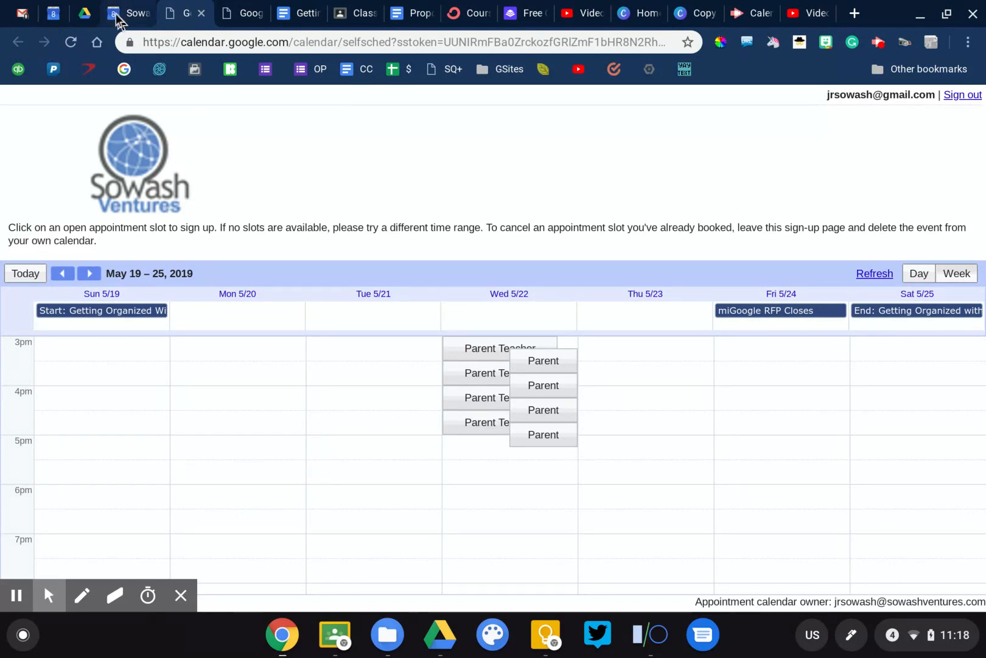
click(136, 13)
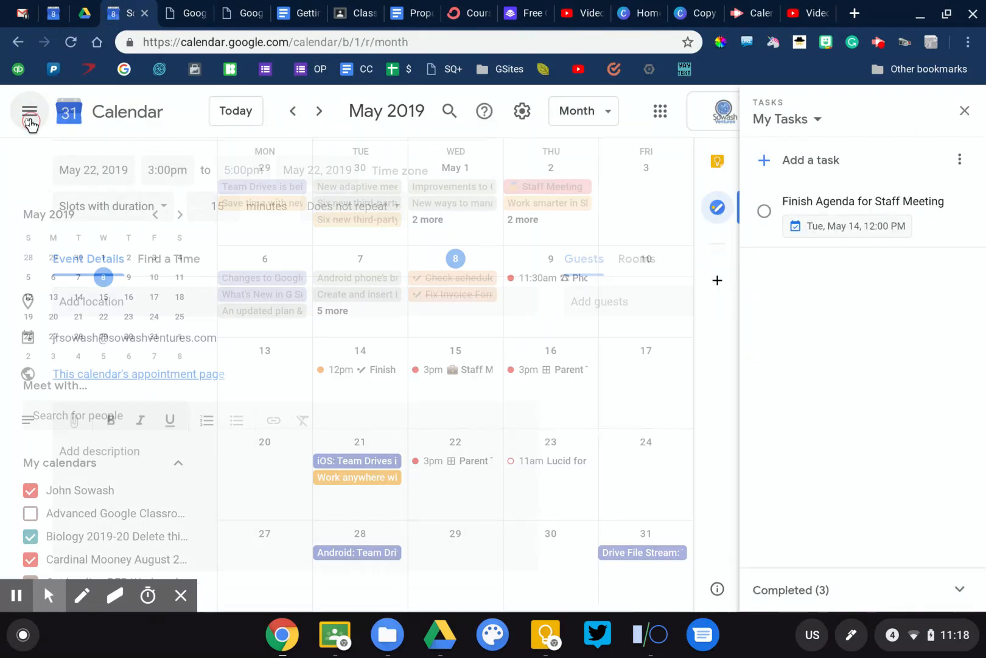